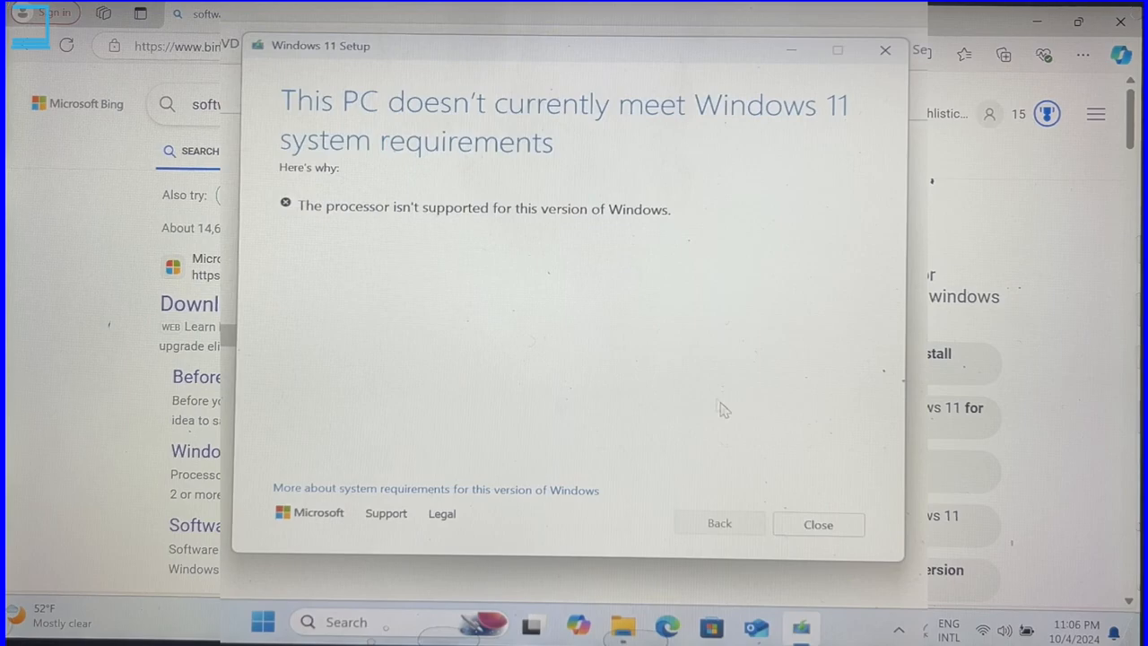
Step: Close the system-requirements warning and open Microsoft's 'Download Windows 11' page from Bing
{"action": "left_click", "coordinate": [816, 524]}
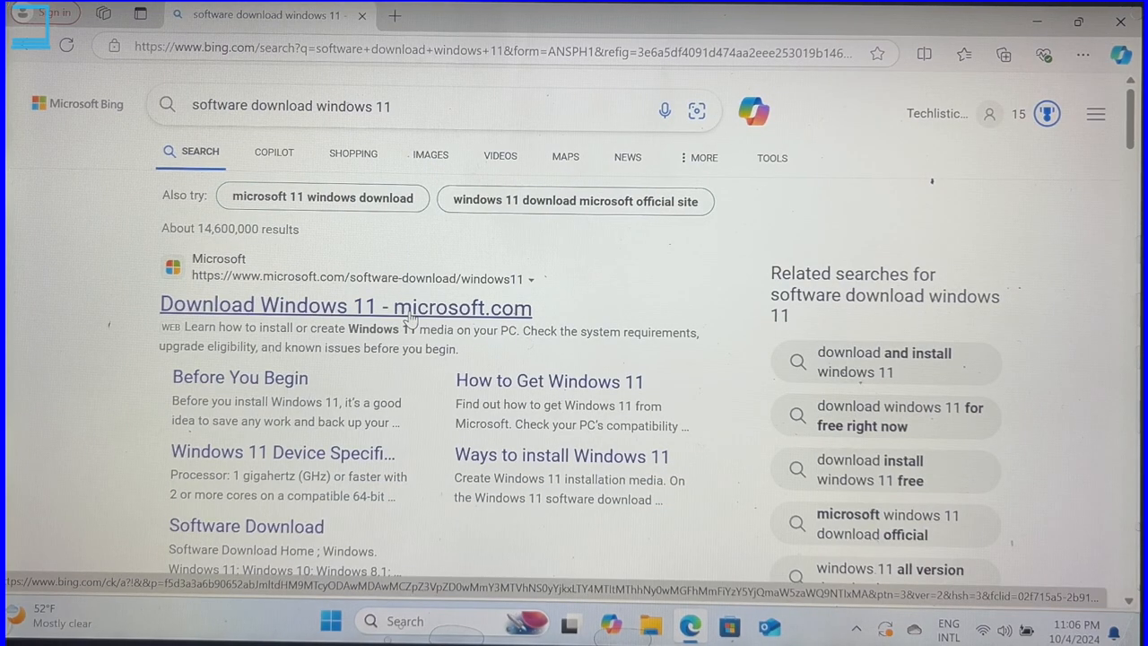
{"action": "left_click", "coordinate": [346, 305]}
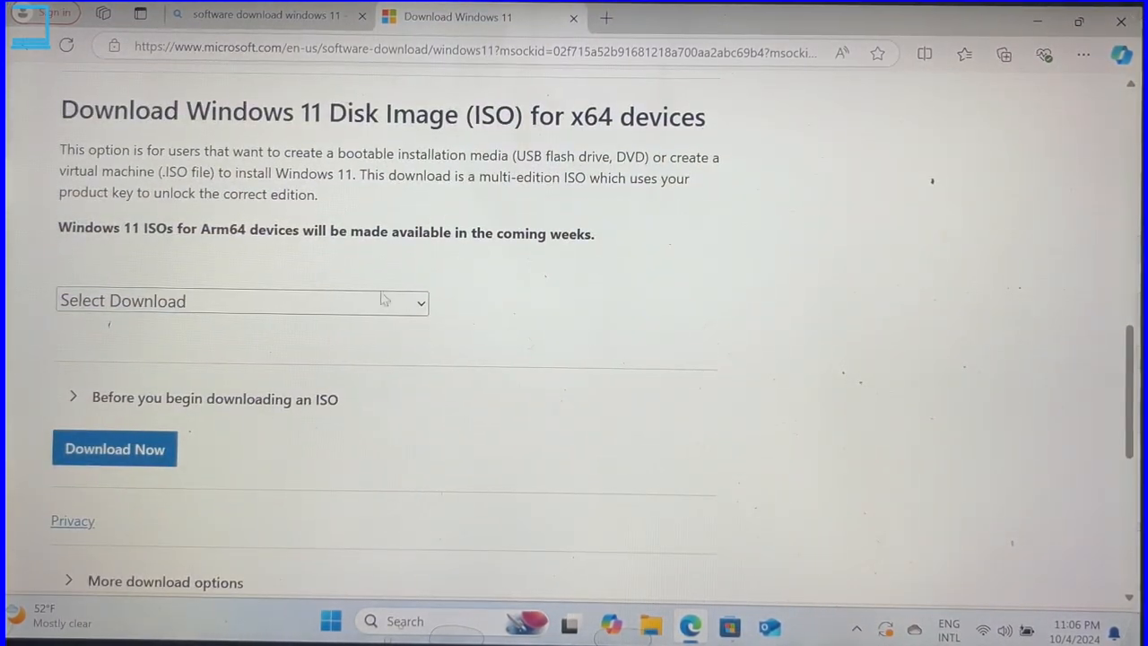
Step: Select and submit the multi-edition Windows 11 ISO edition
{"action": "left_click", "coordinate": [241, 301]}
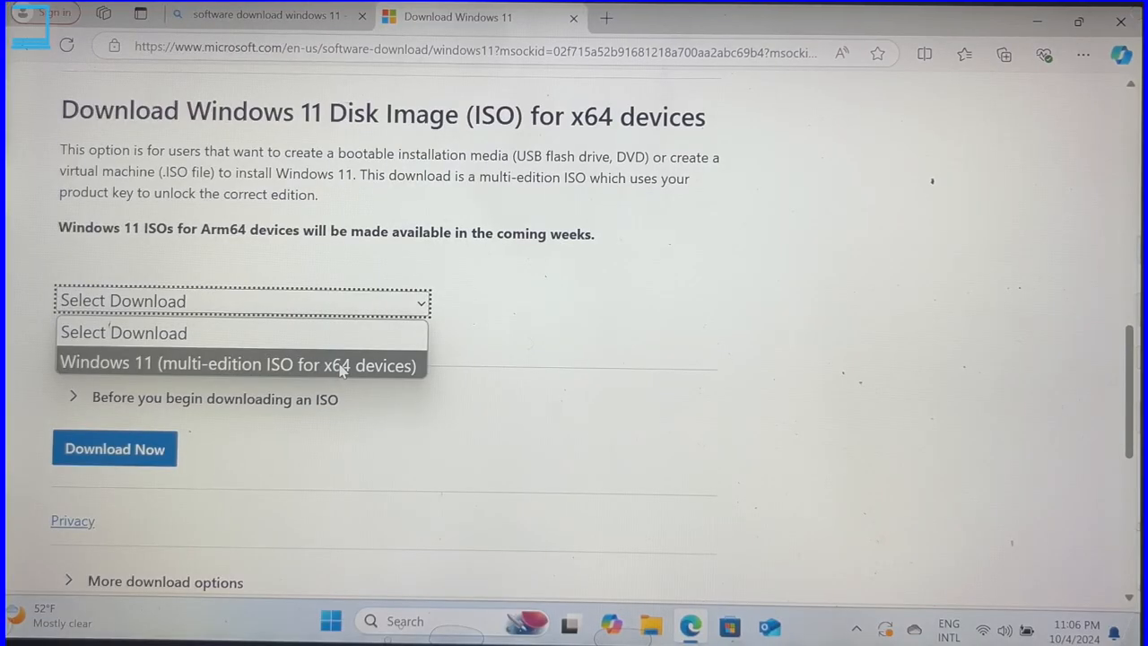
{"action": "left_click", "coordinate": [238, 365]}
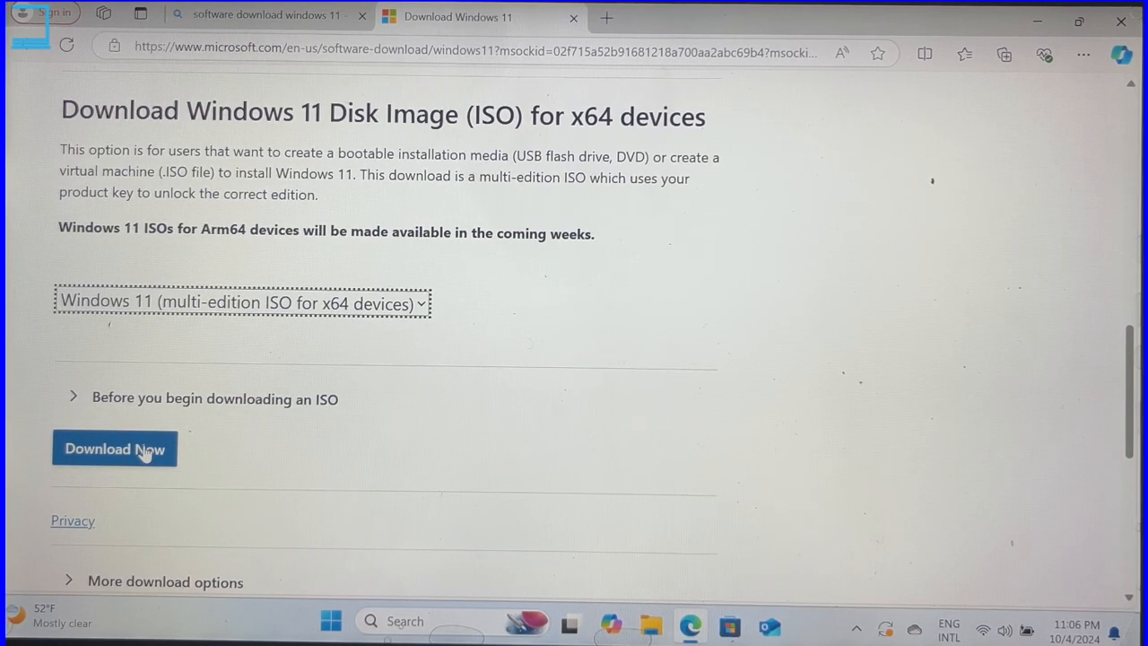
{"action": "left_click", "coordinate": [114, 448]}
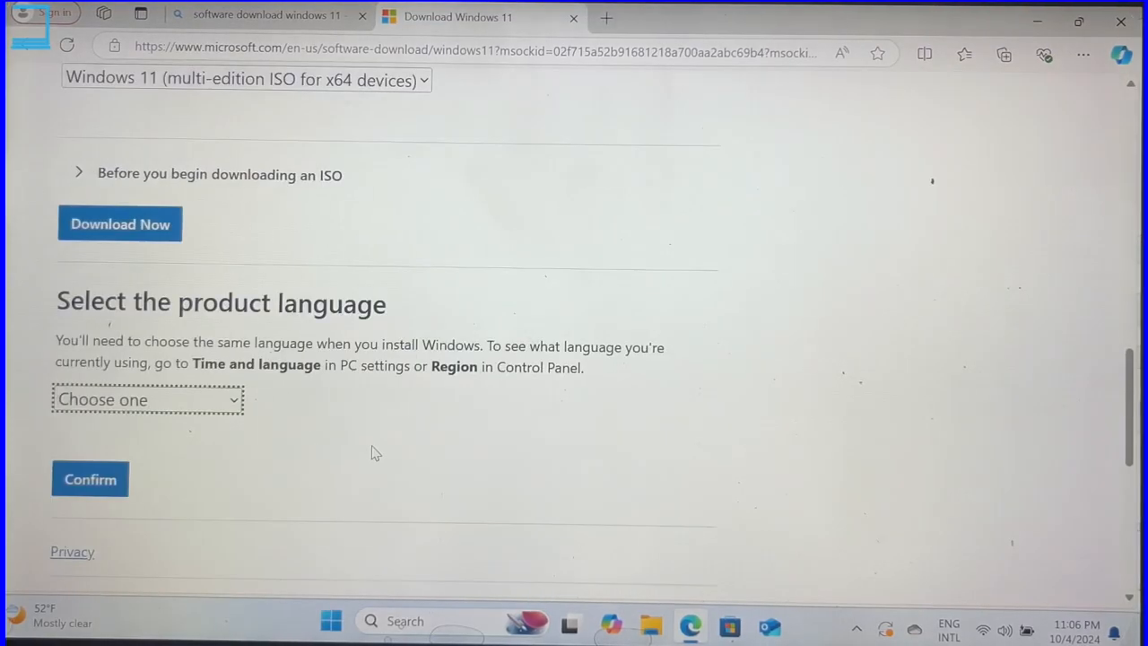
Step: Choose English (United States), start the 64-bit ISO download, then cancel the duplicate download
{"action": "left_click", "coordinate": [146, 399]}
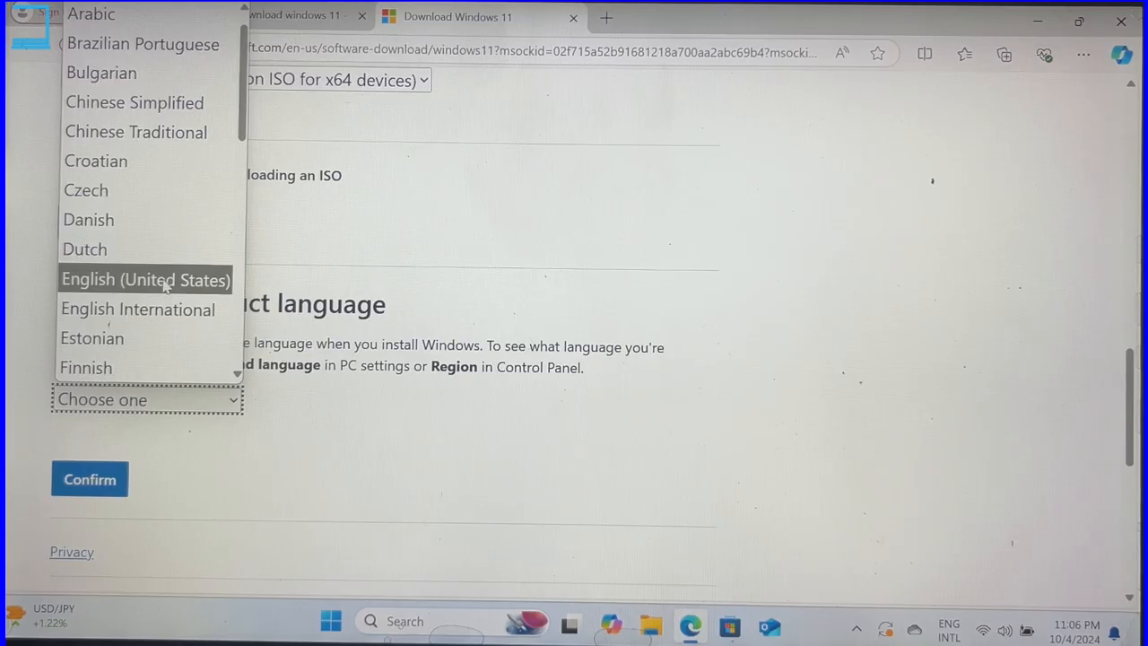
{"action": "left_click", "coordinate": [89, 478]}
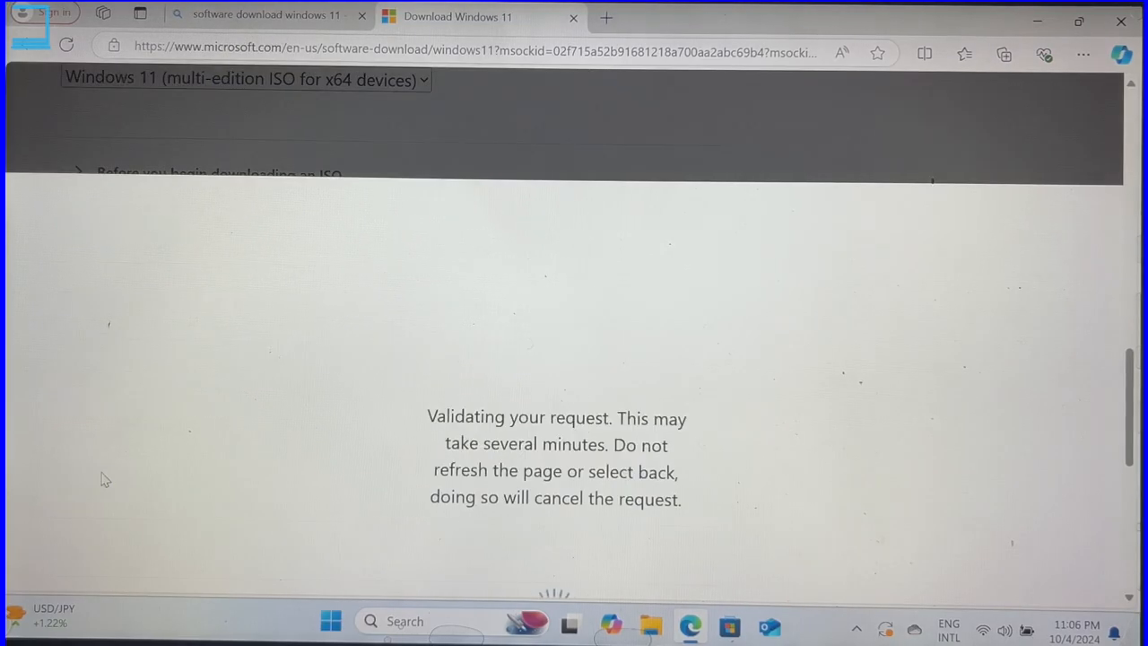
{"action": "mouse_move", "coordinate": [255, 494]}
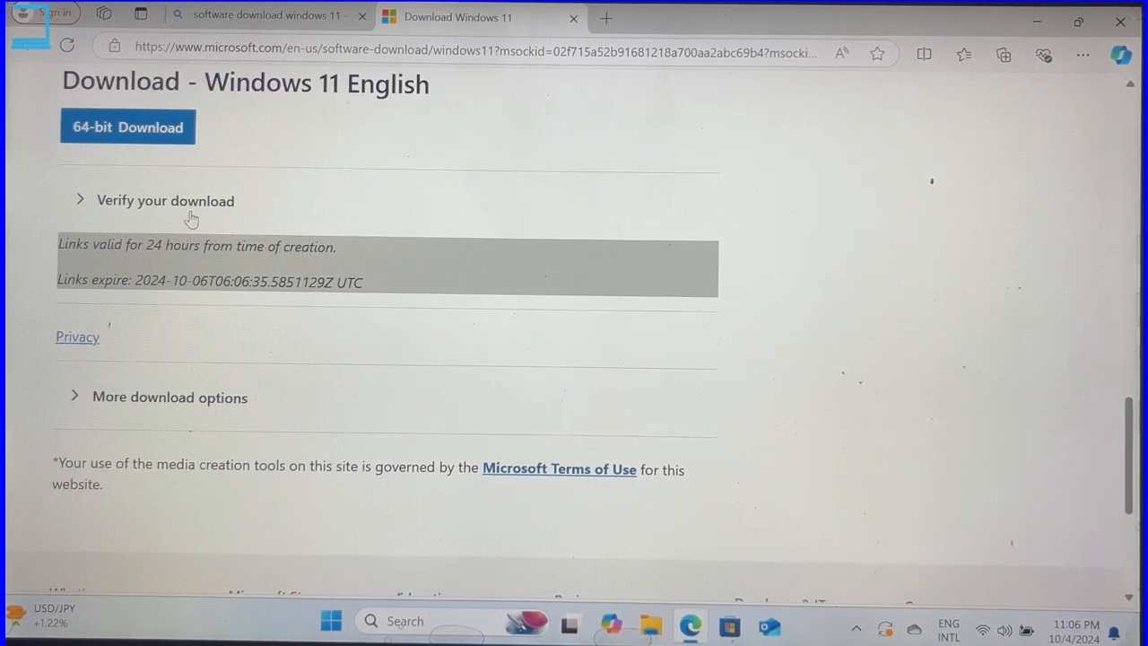
{"action": "left_click", "coordinate": [127, 126]}
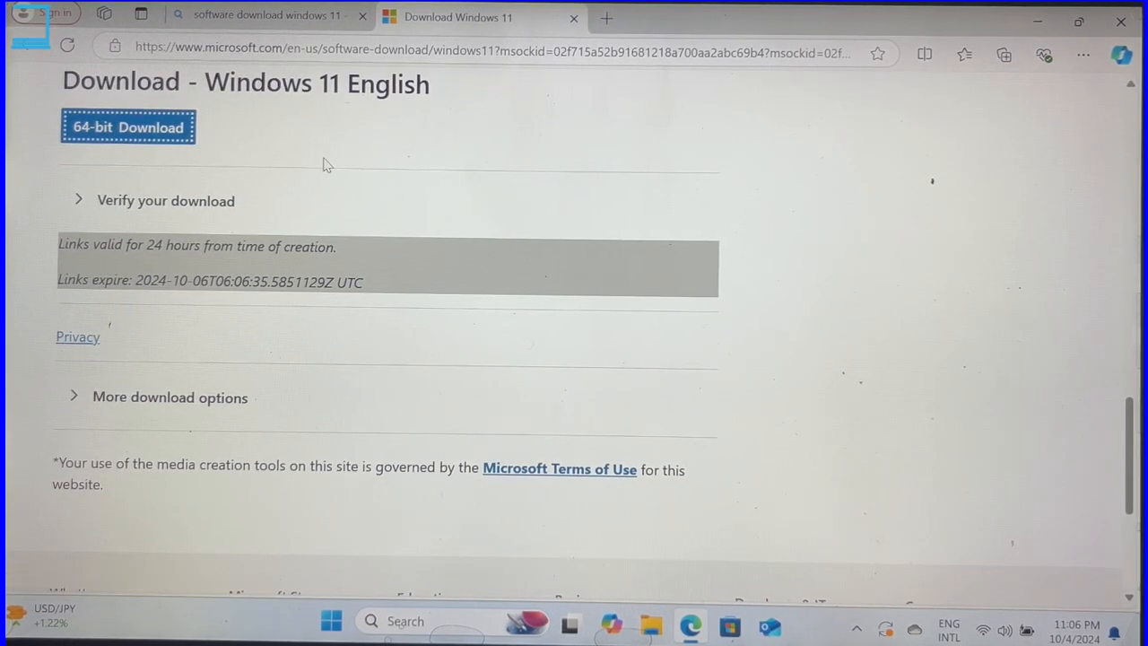
{"action": "left_click", "coordinate": [1002, 54]}
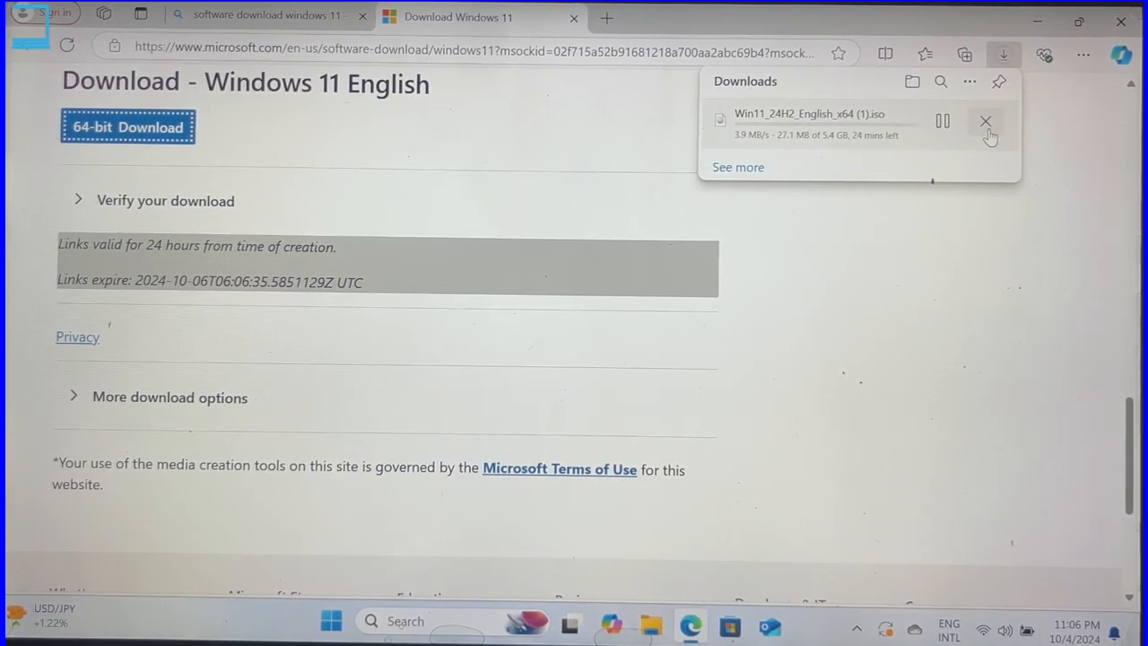
{"action": "left_click", "coordinate": [984, 121]}
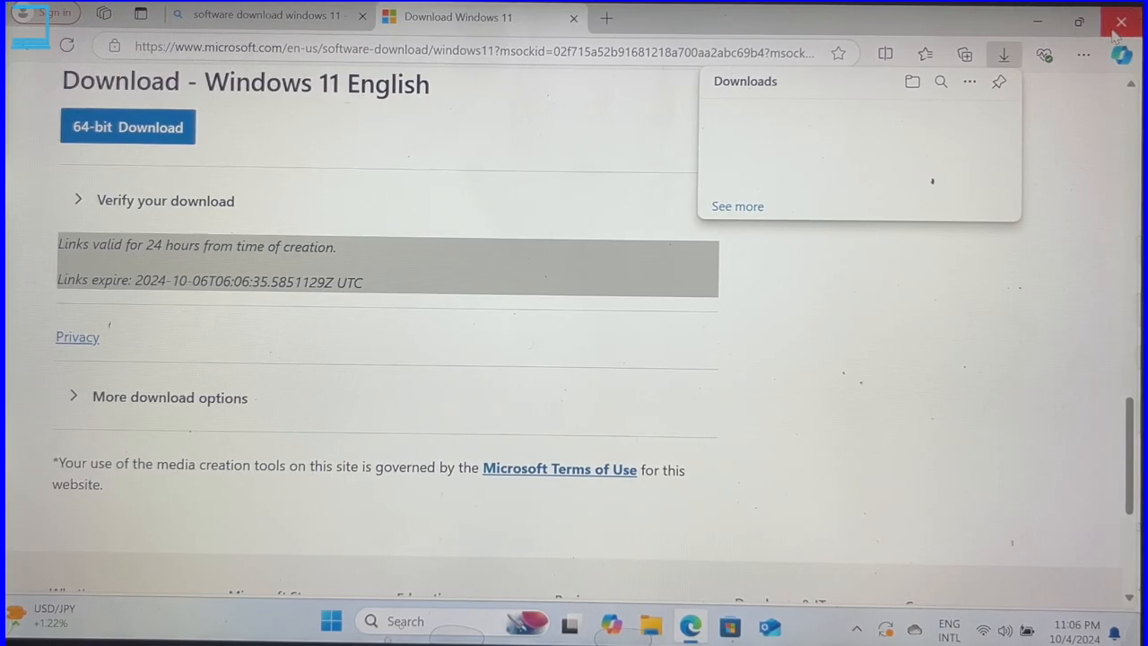
Step: Close Edge and mount the Win11_24H2_English_x64 ISO from the Downloads folder
{"action": "left_click", "coordinate": [1120, 22]}
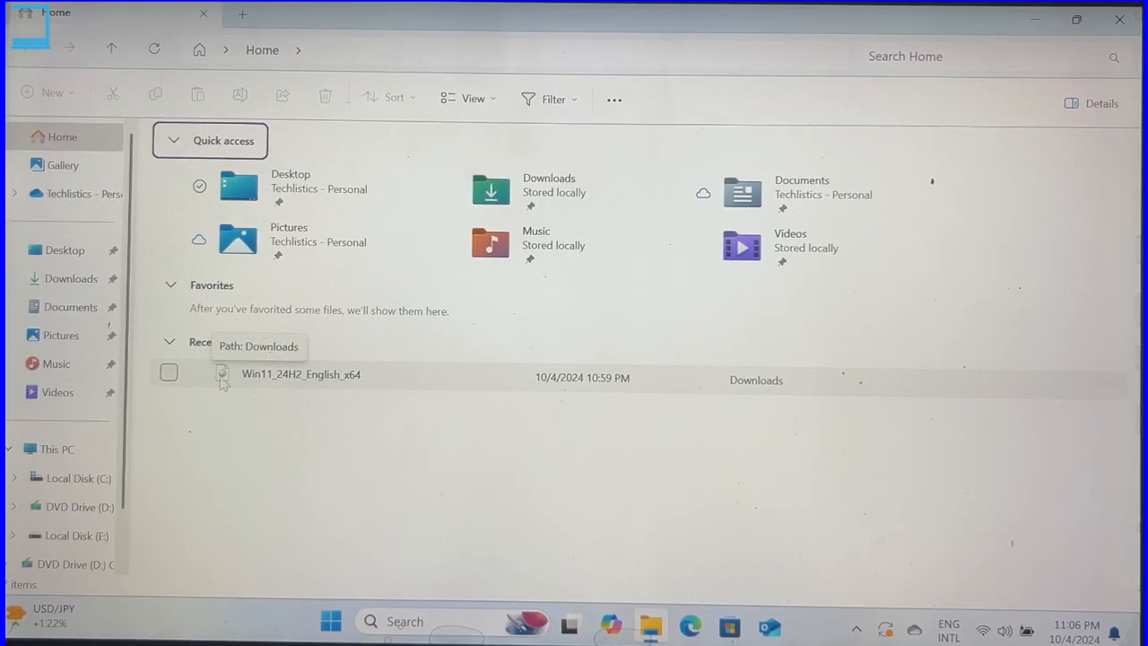
{"action": "left_click", "coordinate": [72, 278]}
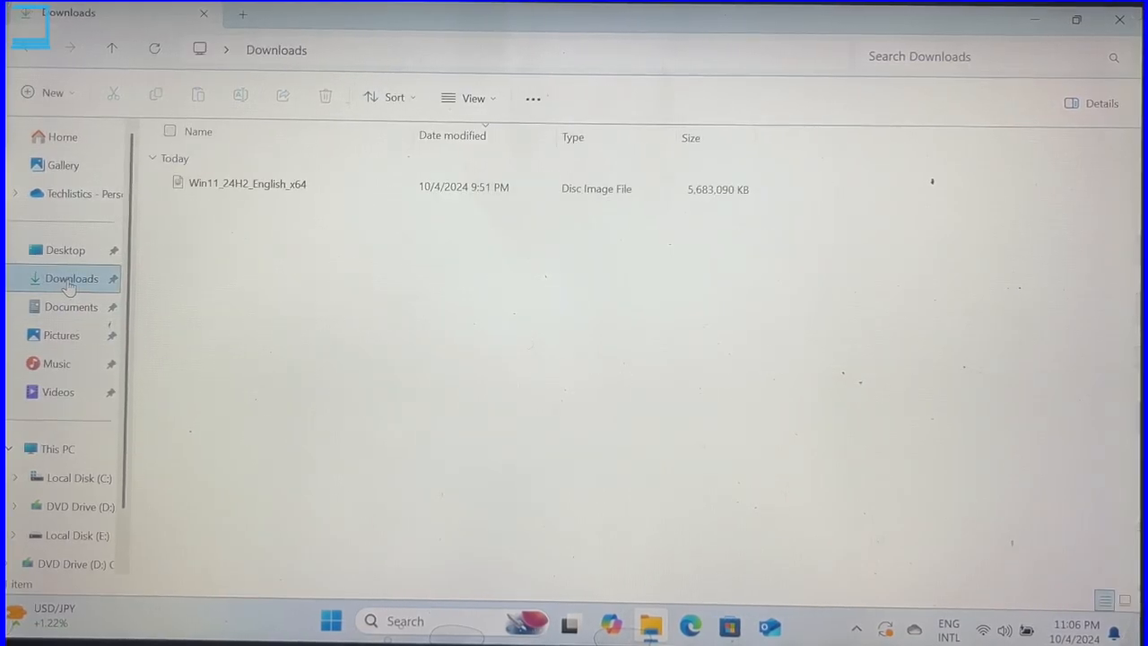
{"action": "left_click", "coordinate": [247, 183]}
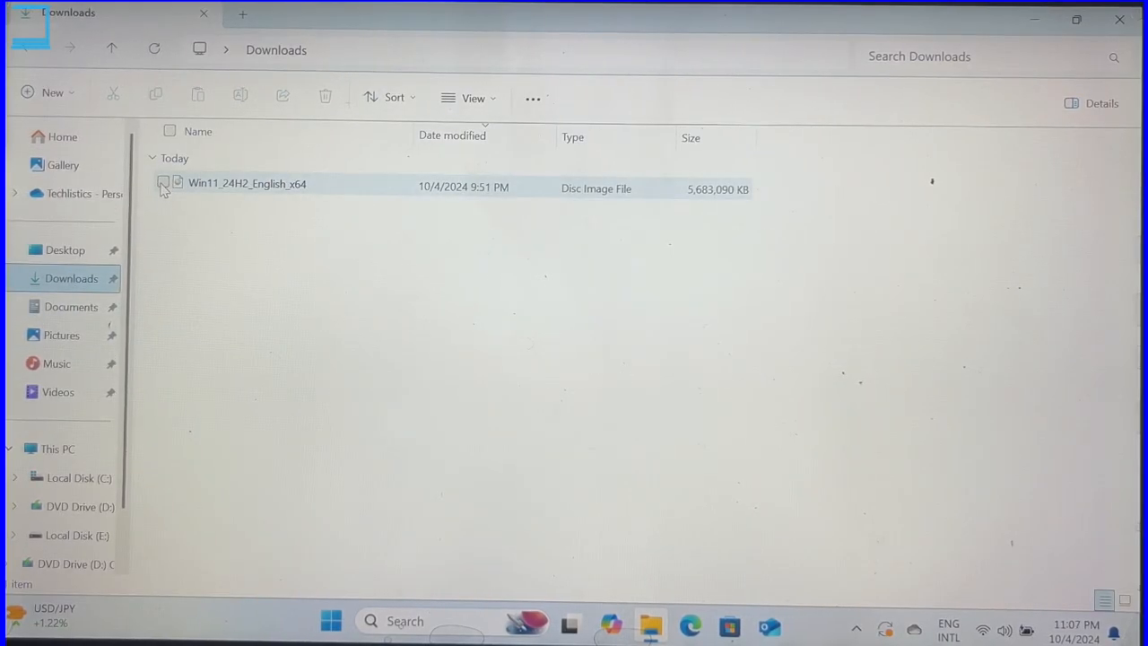
{"action": "left_click", "coordinate": [247, 184]}
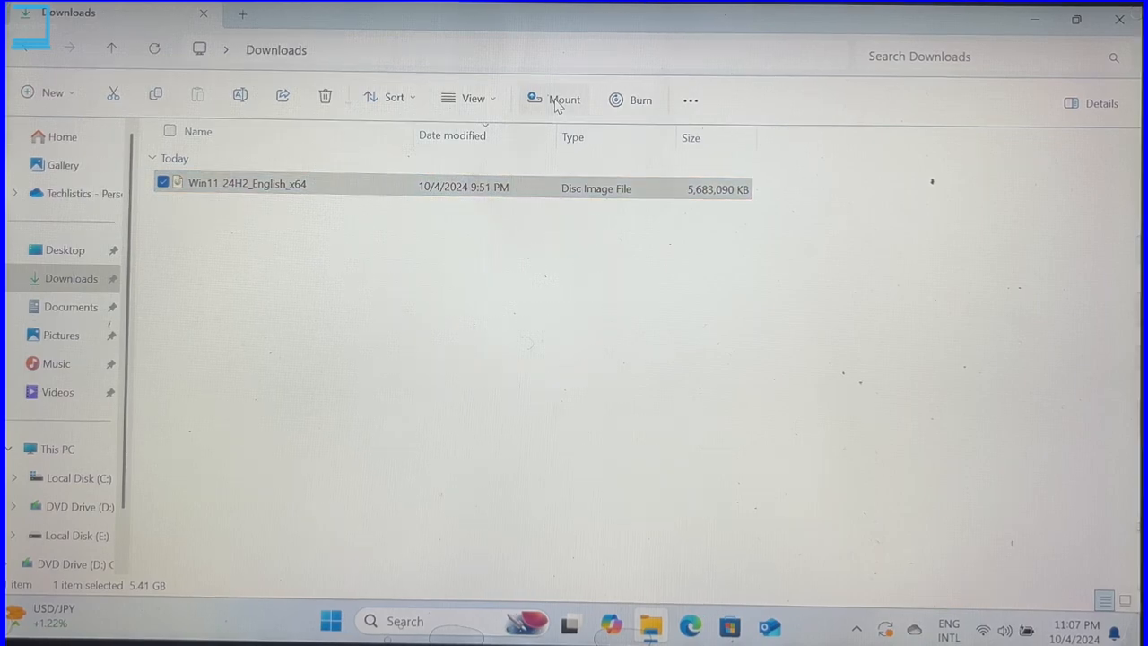
{"action": "left_click", "coordinate": [564, 99]}
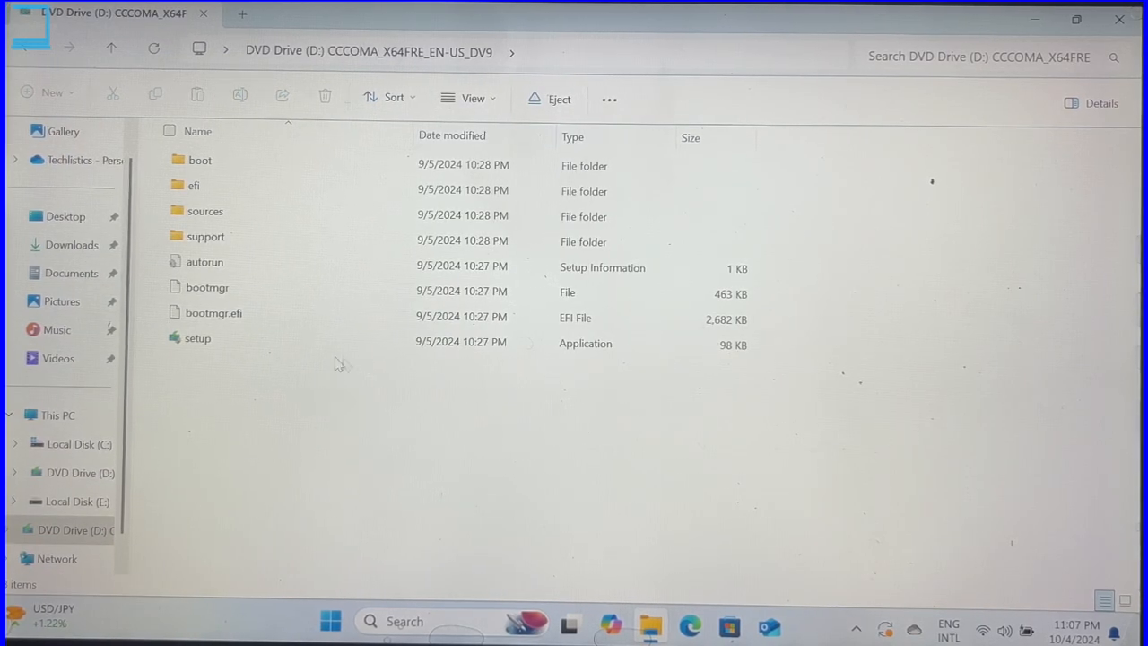
{"action": "mouse_move", "coordinate": [320, 375]}
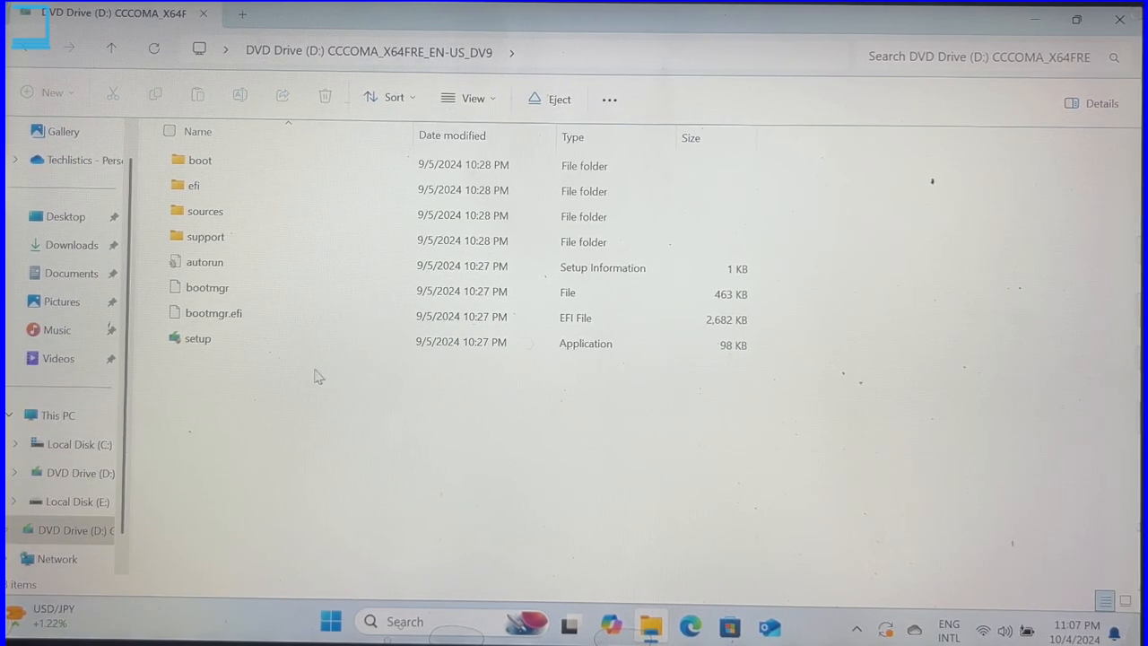
Step: Run setup from the mounted Windows 11 drive as administrator and approve the UAC prompt
{"action": "left_click", "coordinate": [197, 338]}
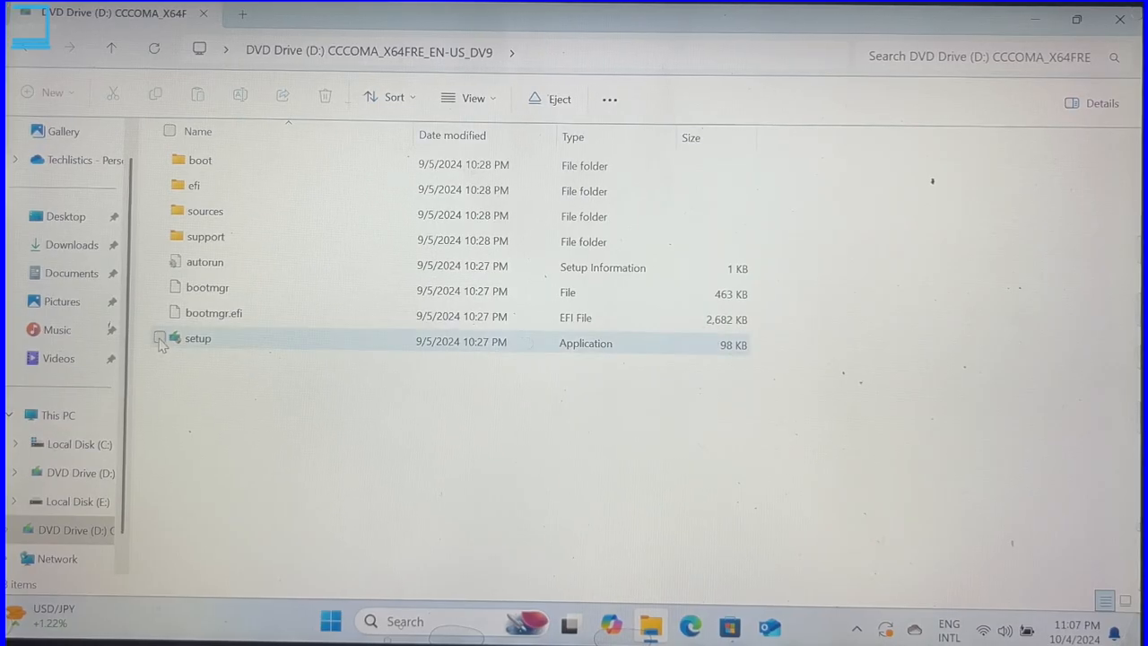
{"action": "left_click", "coordinate": [197, 338]}
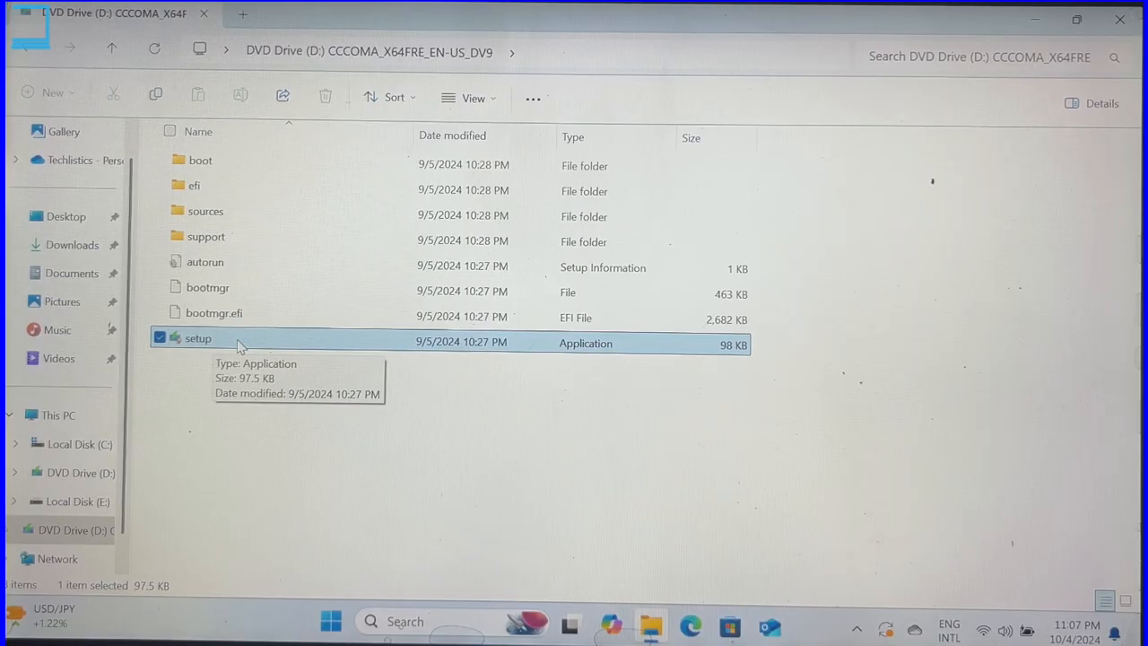
{"action": "right_click", "coordinate": [198, 338]}
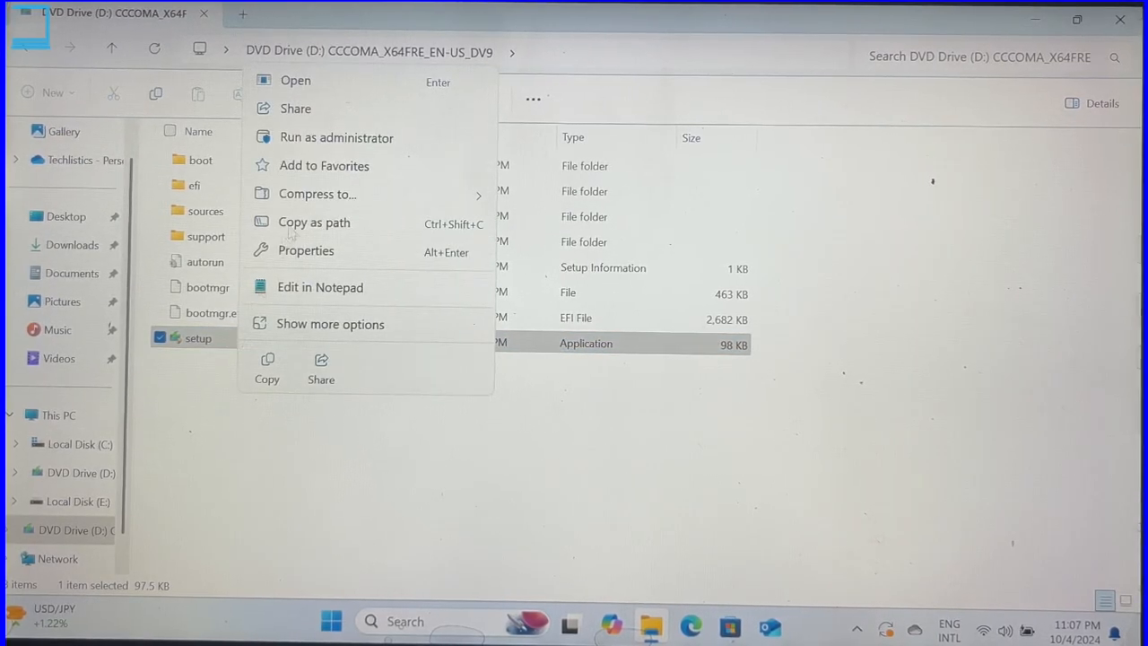
{"action": "left_click", "coordinate": [336, 137]}
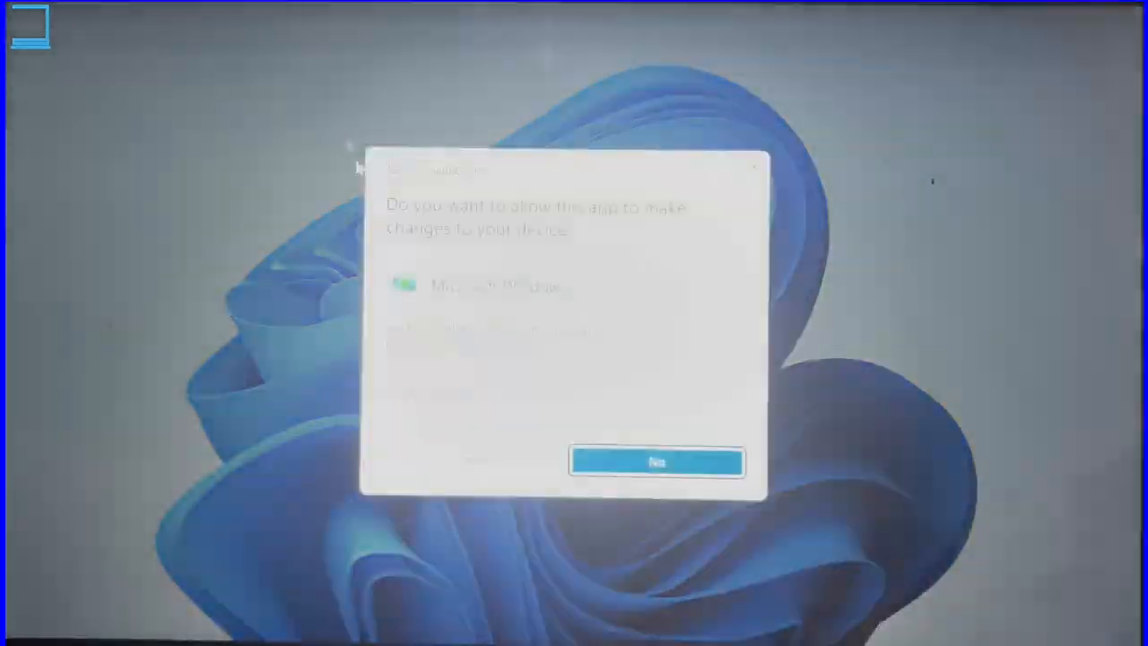
{"action": "left_click", "coordinate": [655, 461]}
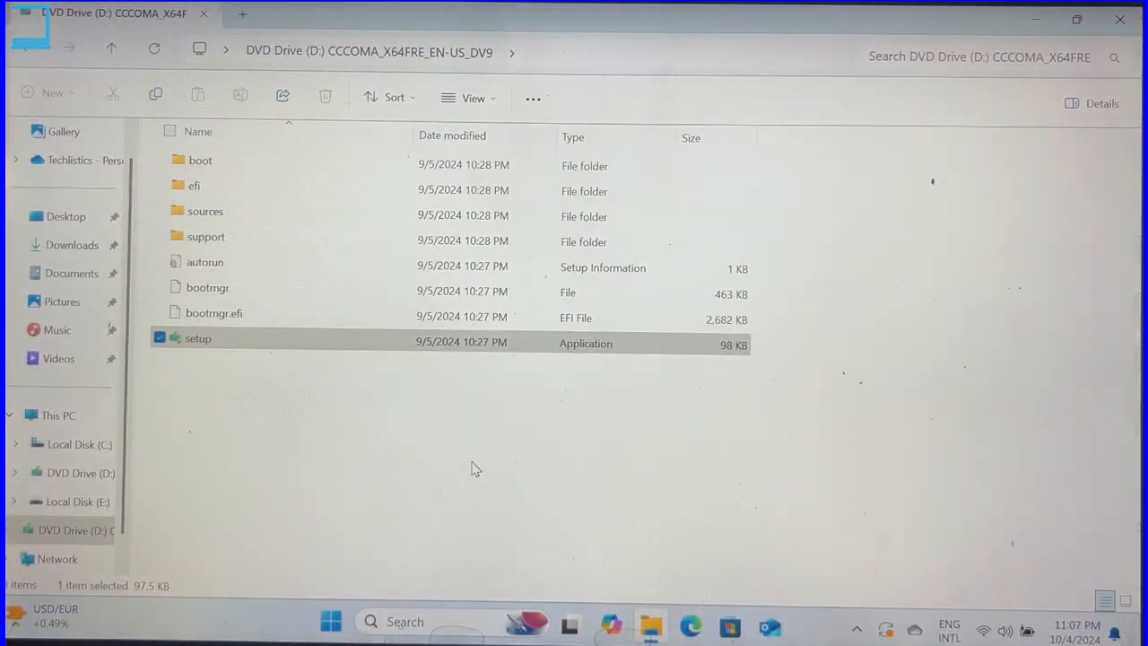
{"action": "double_click", "coordinate": [198, 339]}
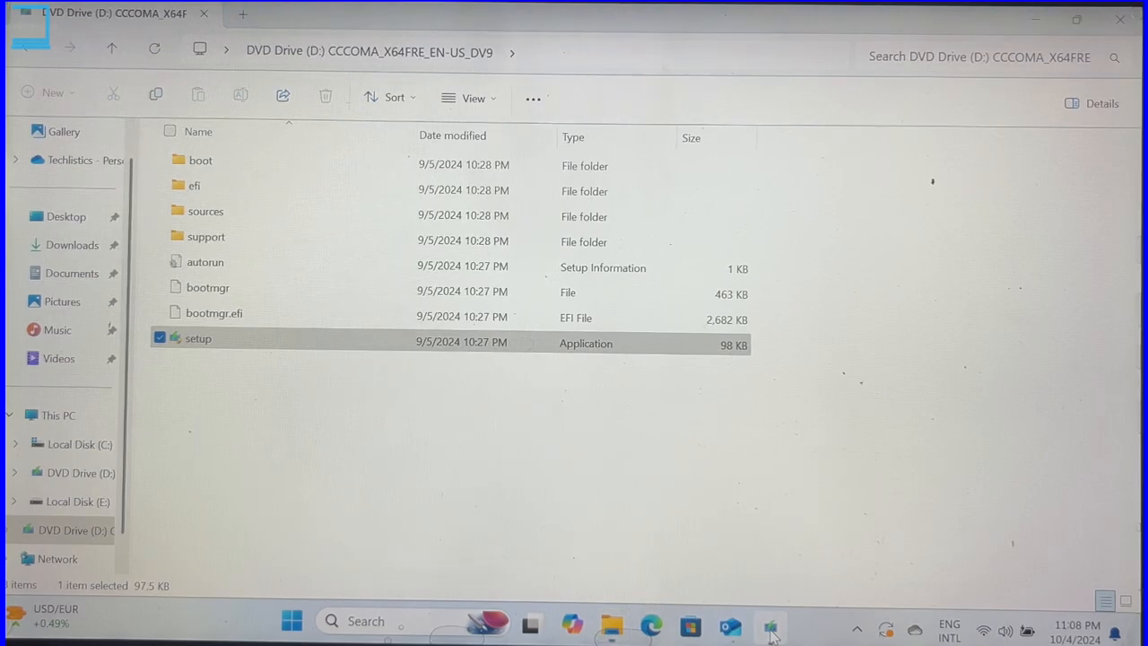
Step: Bring Windows 11 Setup forward, read the unsupported-processor warning, and close the installer
{"action": "double_click", "coordinate": [198, 338]}
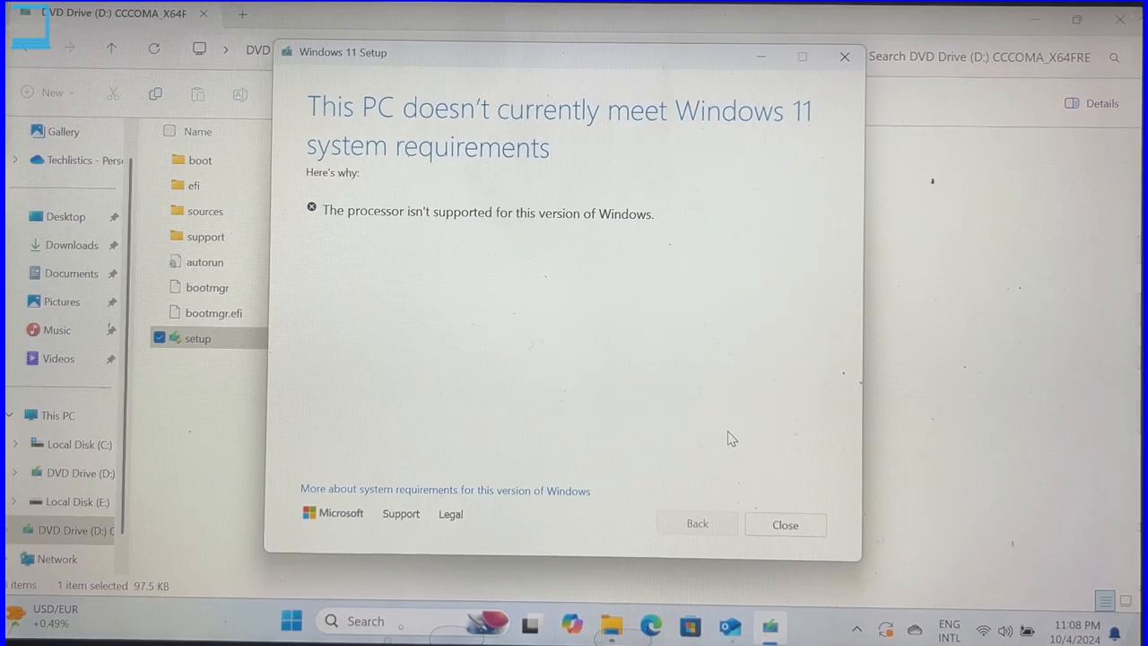
{"action": "mouse_move", "coordinate": [673, 275]}
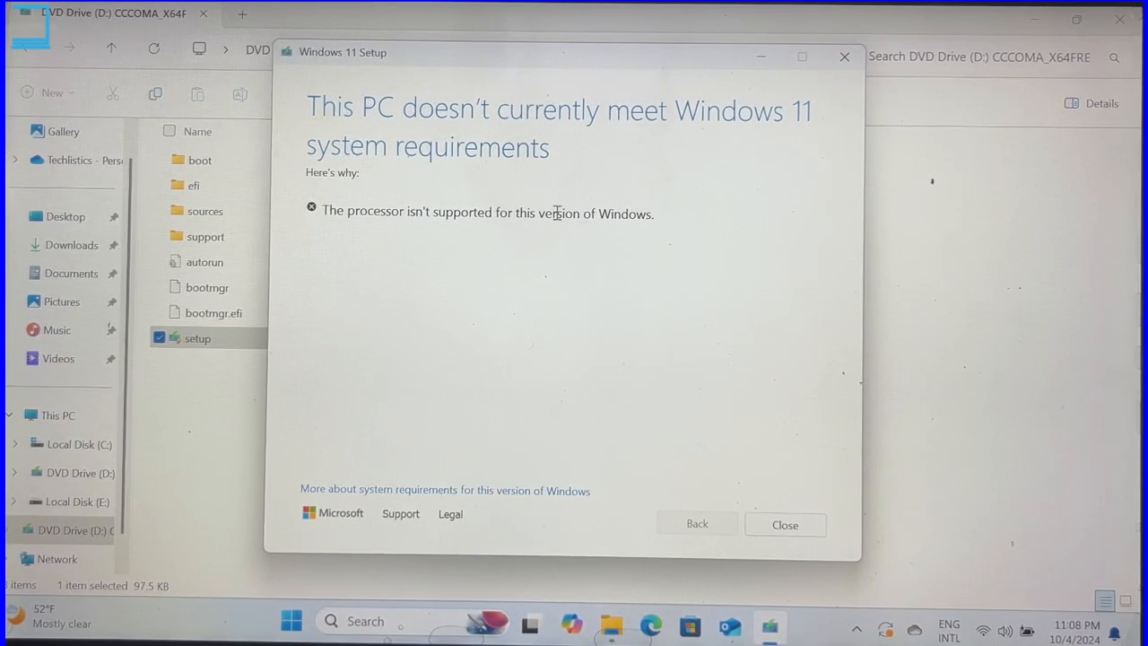
{"action": "mouse_move", "coordinate": [627, 229]}
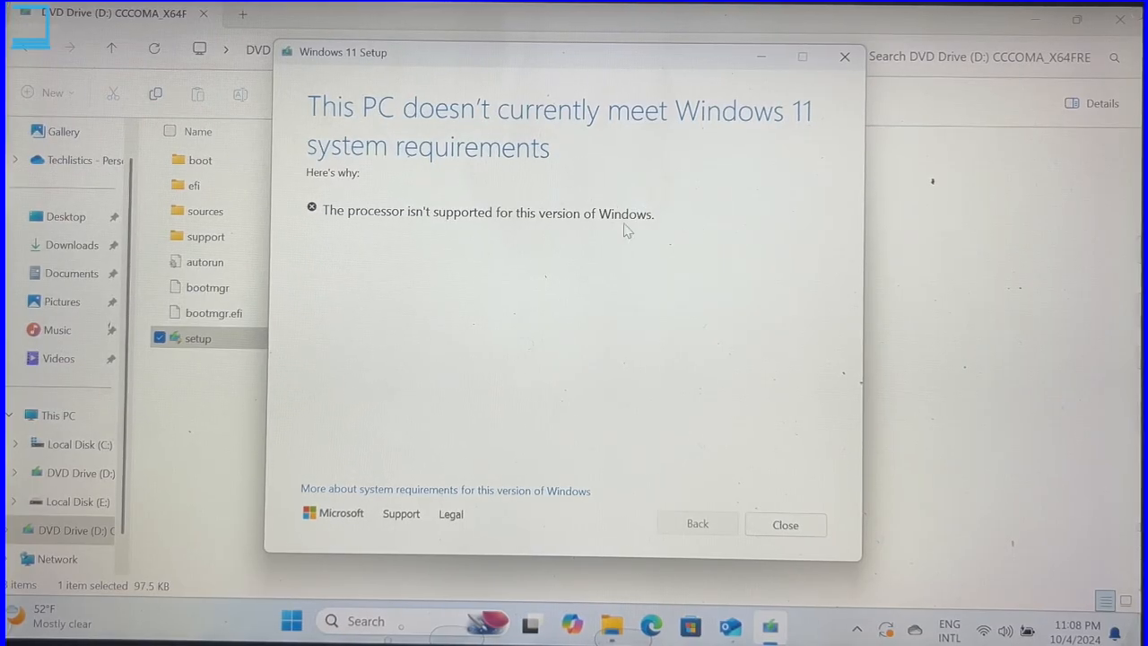
{"action": "mouse_move", "coordinate": [850, 242]}
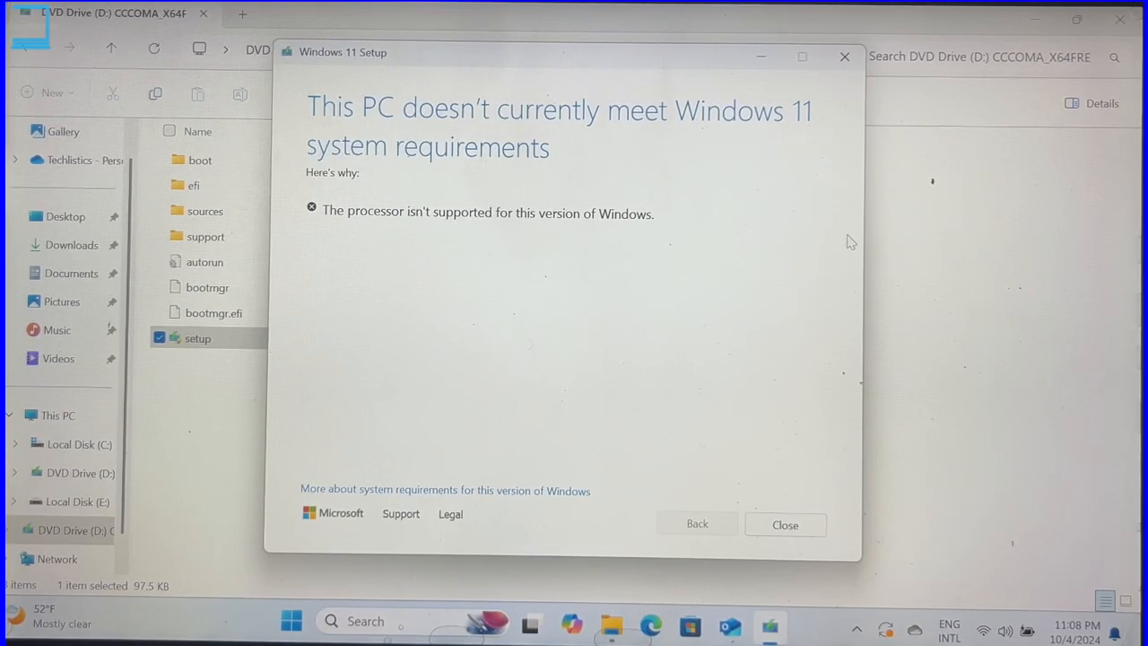
{"action": "left_click", "coordinate": [784, 524]}
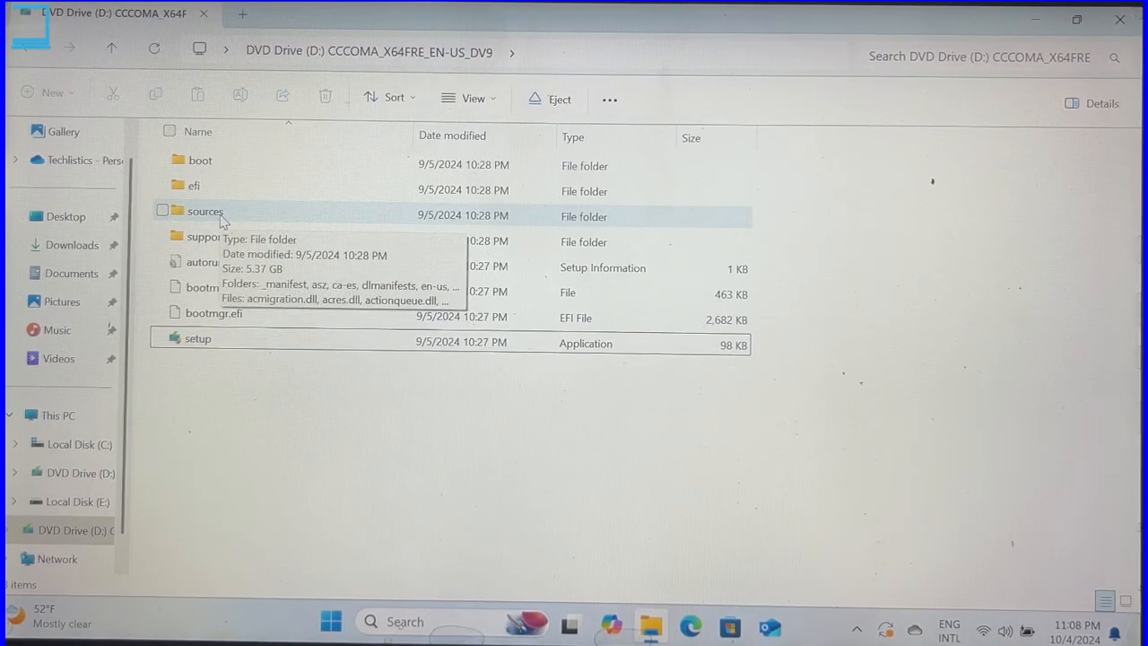
Step: Open the mounted drive's sources folder and run its setup as administrator
{"action": "double_click", "coordinate": [205, 215]}
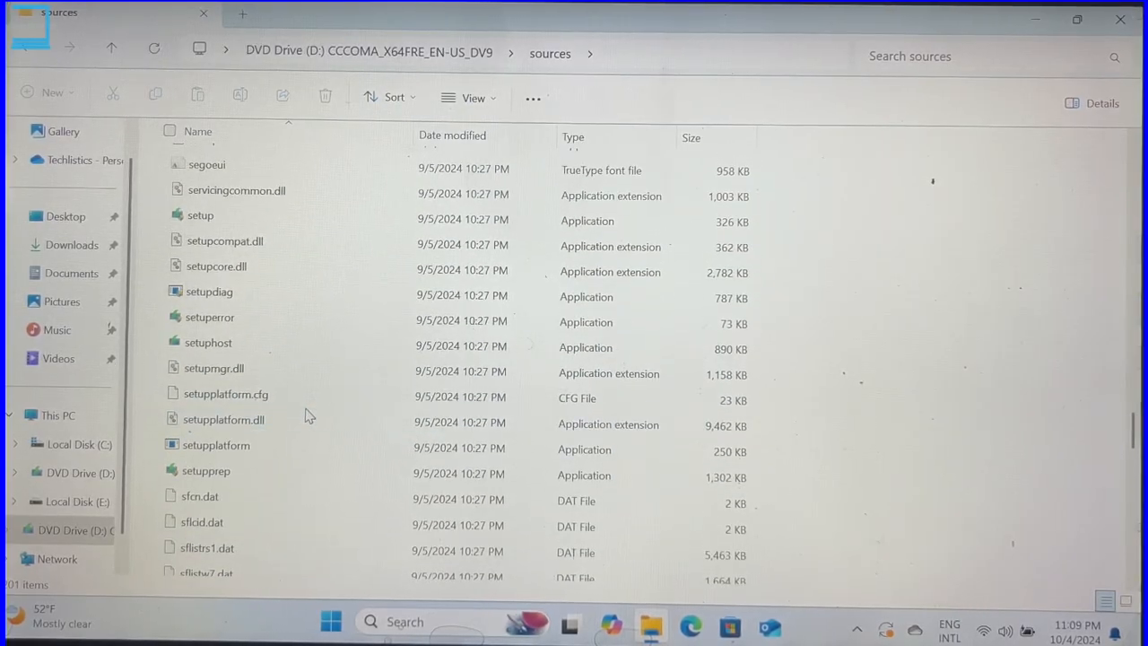
{"action": "left_click", "coordinate": [206, 470]}
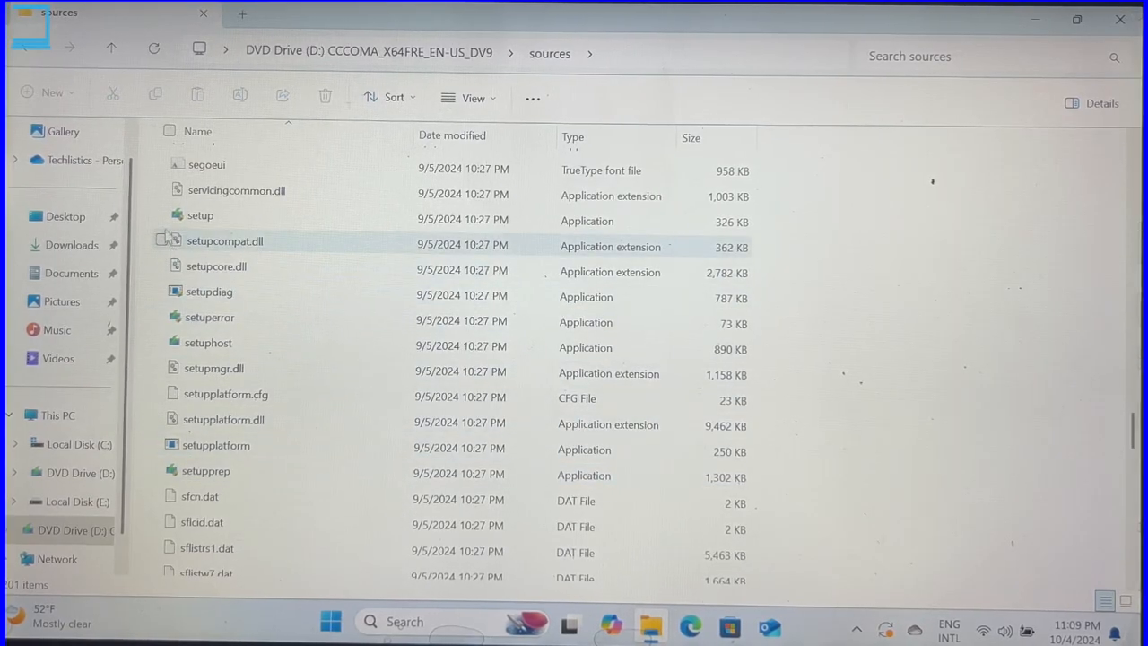
{"action": "mouse_move", "coordinate": [200, 215]}
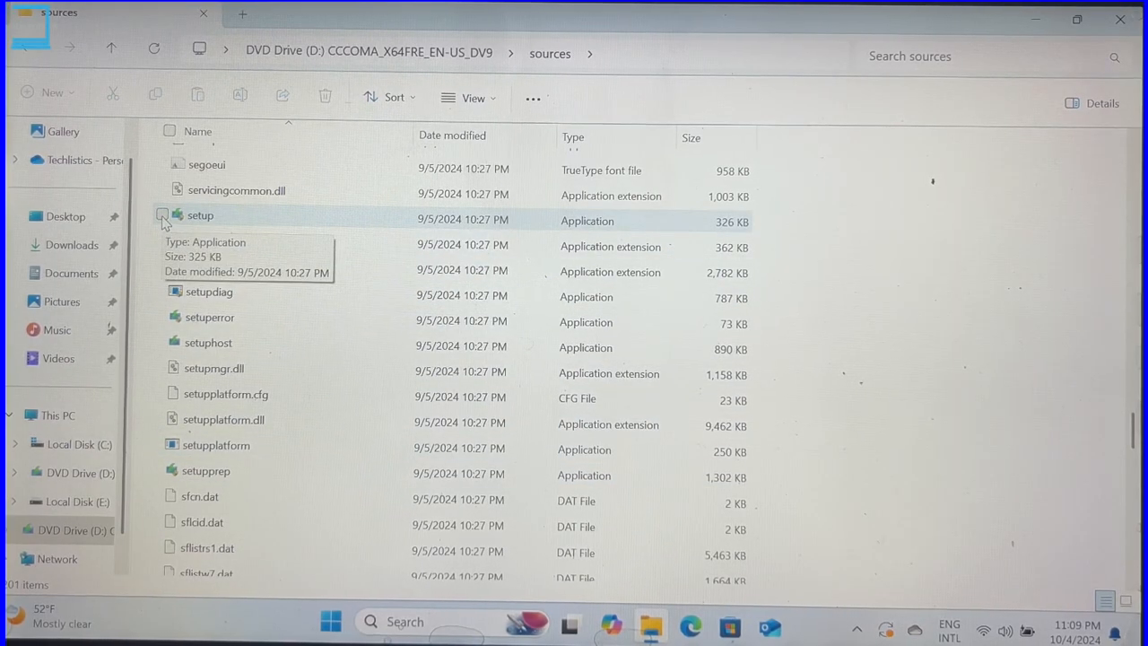
{"action": "left_click", "coordinate": [200, 216]}
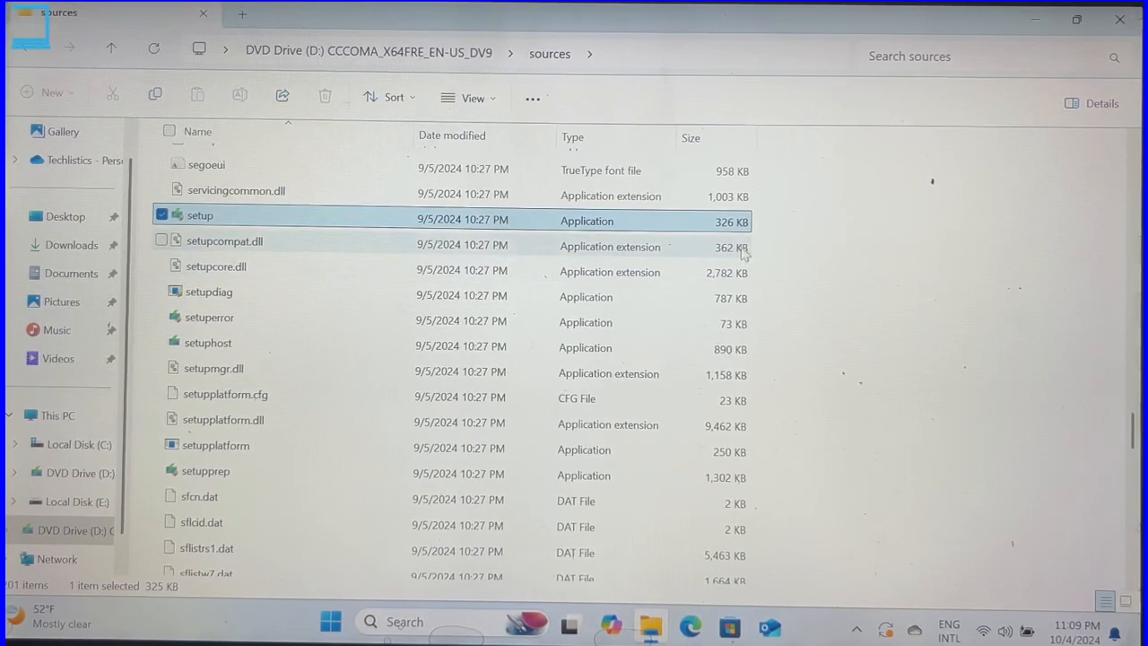
{"action": "right_click", "coordinate": [200, 215]}
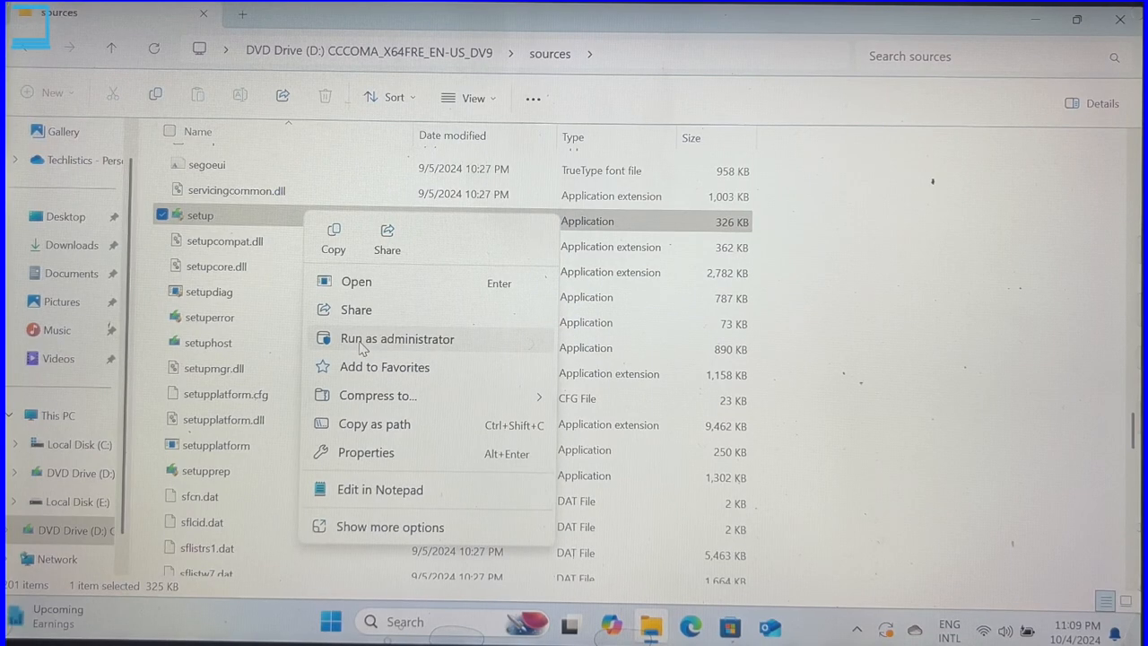
{"action": "left_click", "coordinate": [397, 338]}
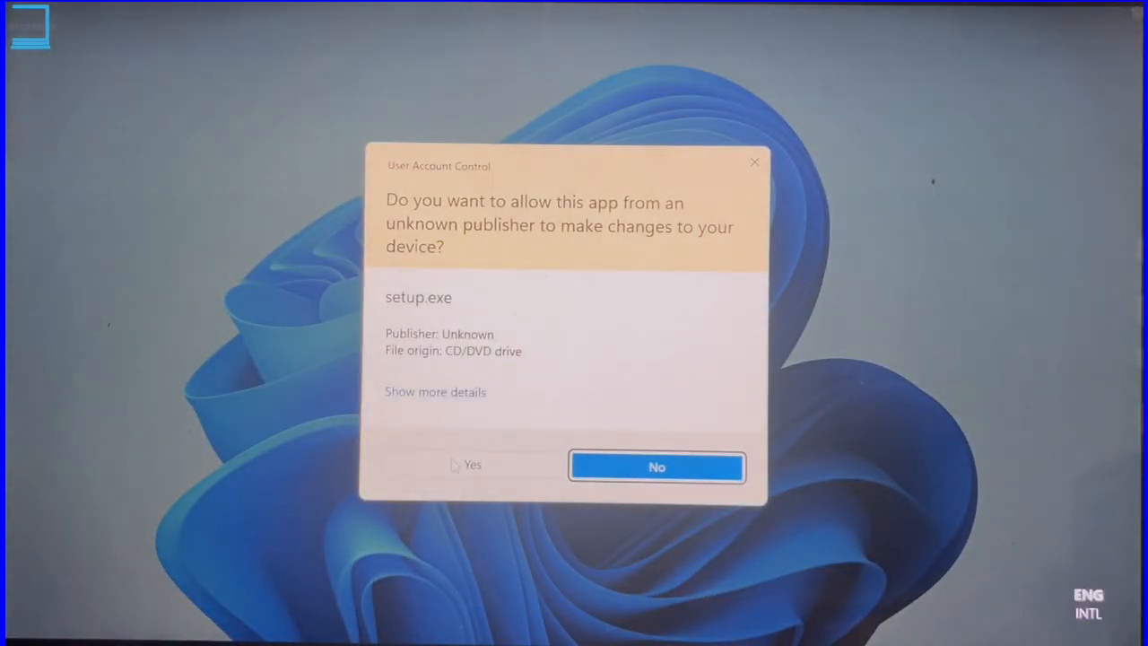
Step: Approve UAC, accept the license, custom-install onto Partition 3 (C:), and confirm Windows.old
{"action": "left_click", "coordinate": [470, 465]}
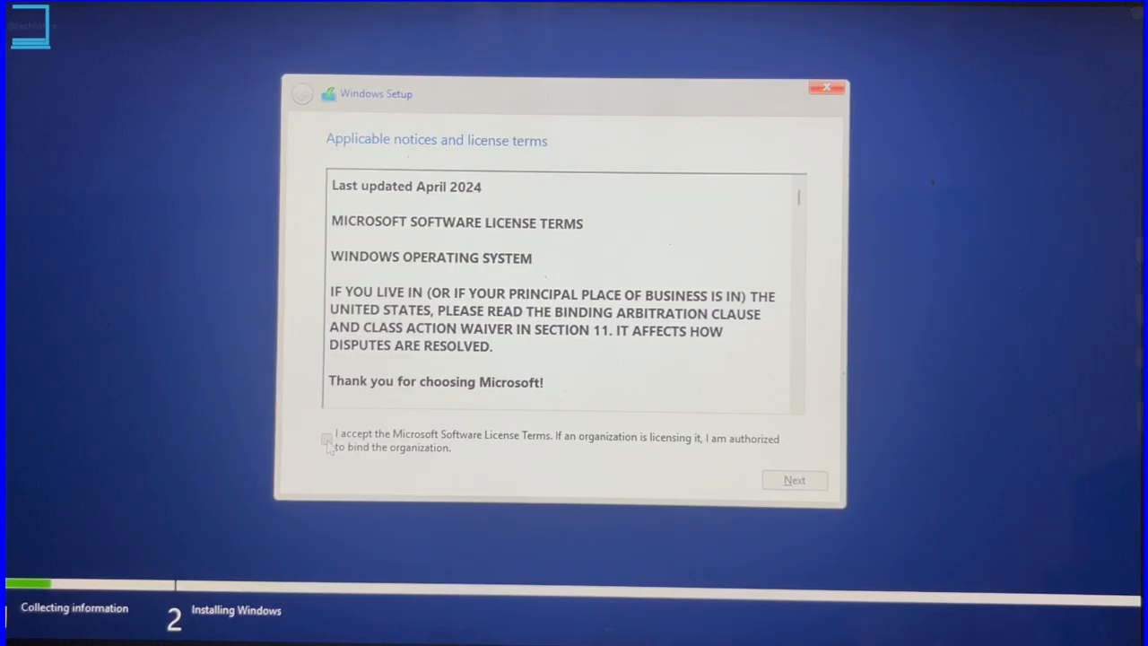
{"action": "left_click", "coordinate": [792, 480]}
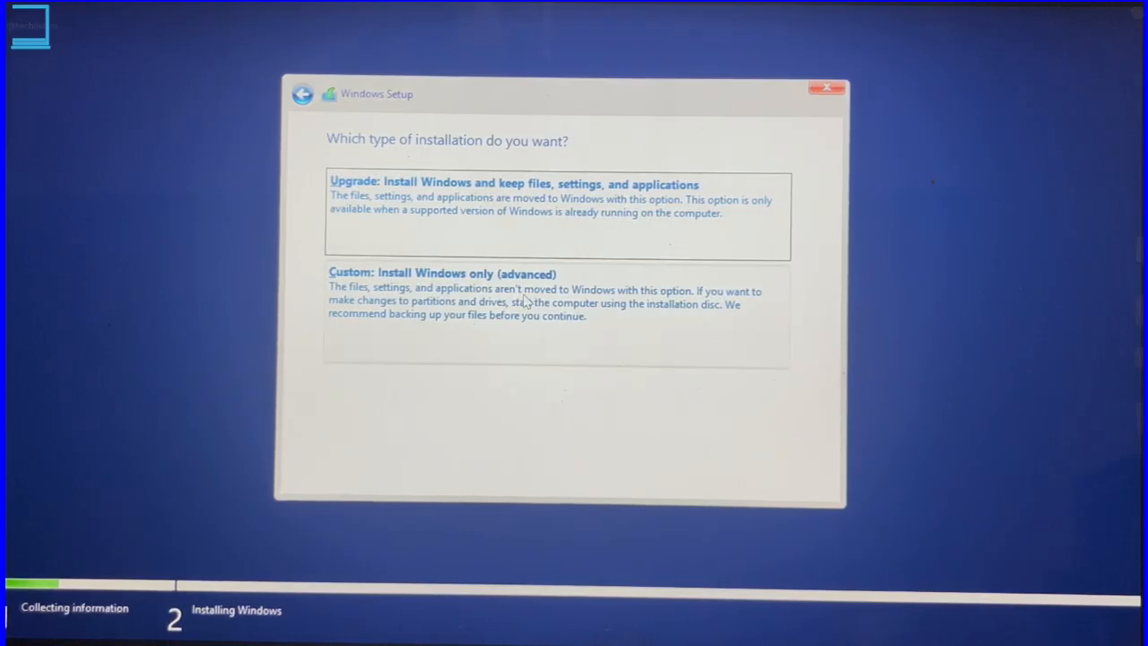
{"action": "left_click", "coordinate": [556, 296]}
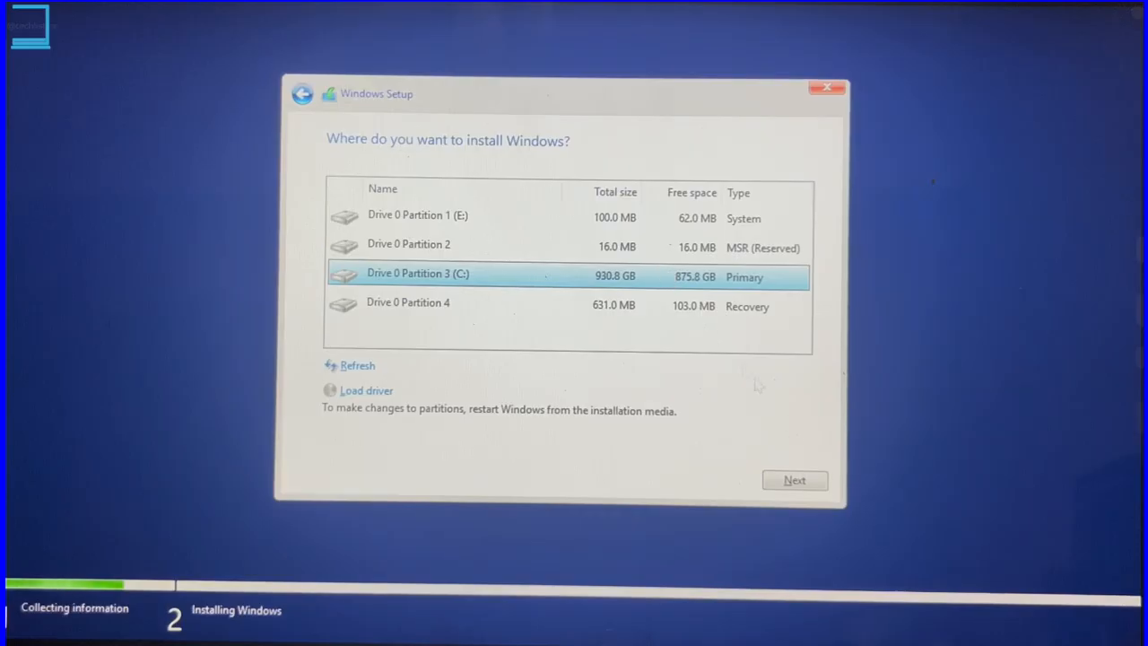
{"action": "left_click", "coordinate": [794, 479]}
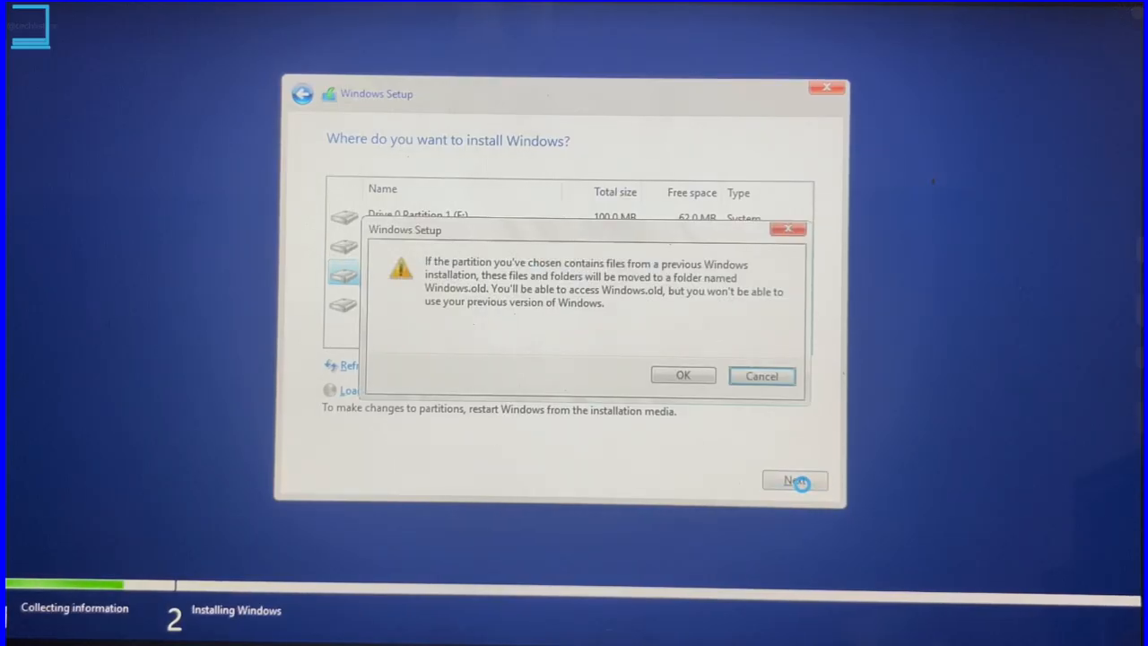
{"action": "mouse_move", "coordinate": [672, 348]}
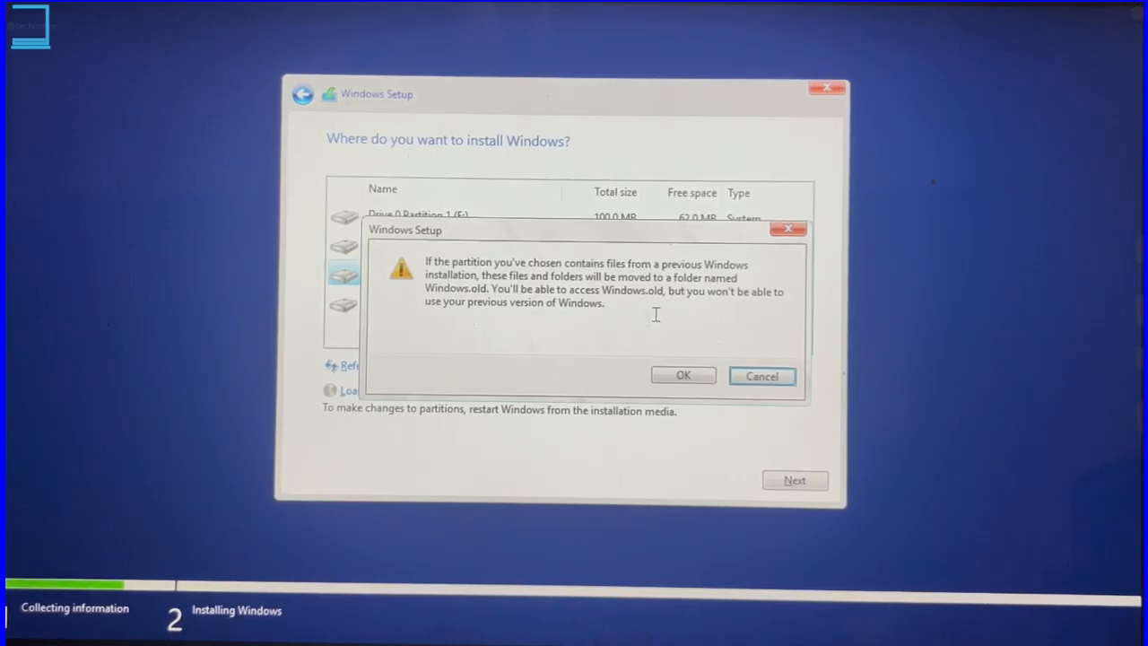
{"action": "left_click", "coordinate": [682, 375]}
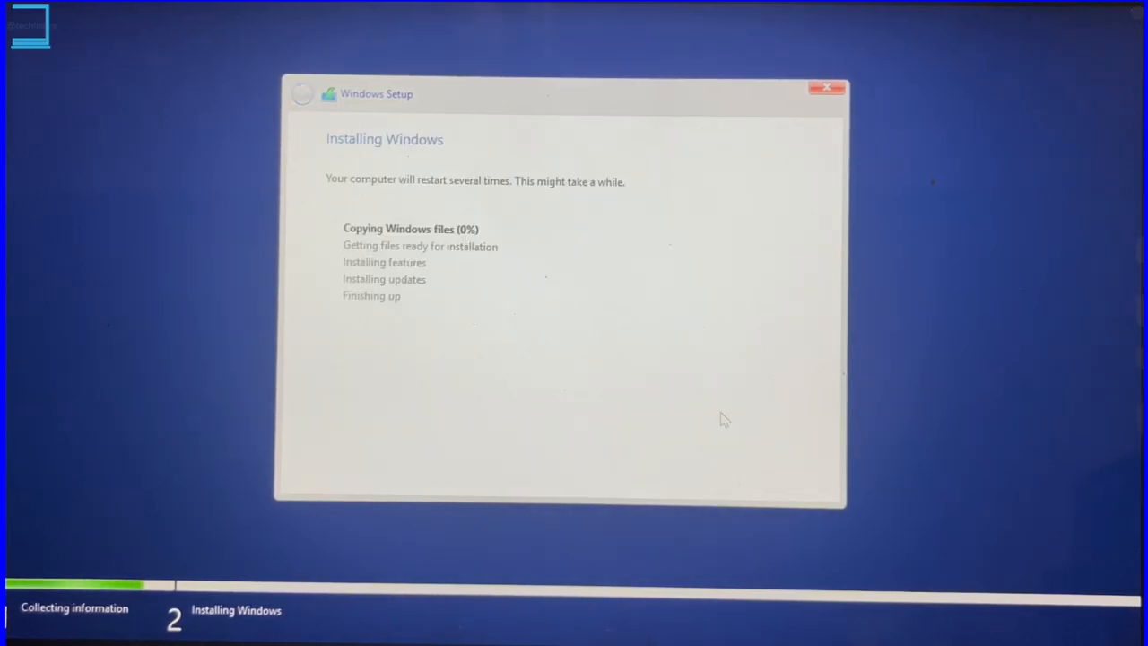
{"action": "mouse_move", "coordinate": [738, 430]}
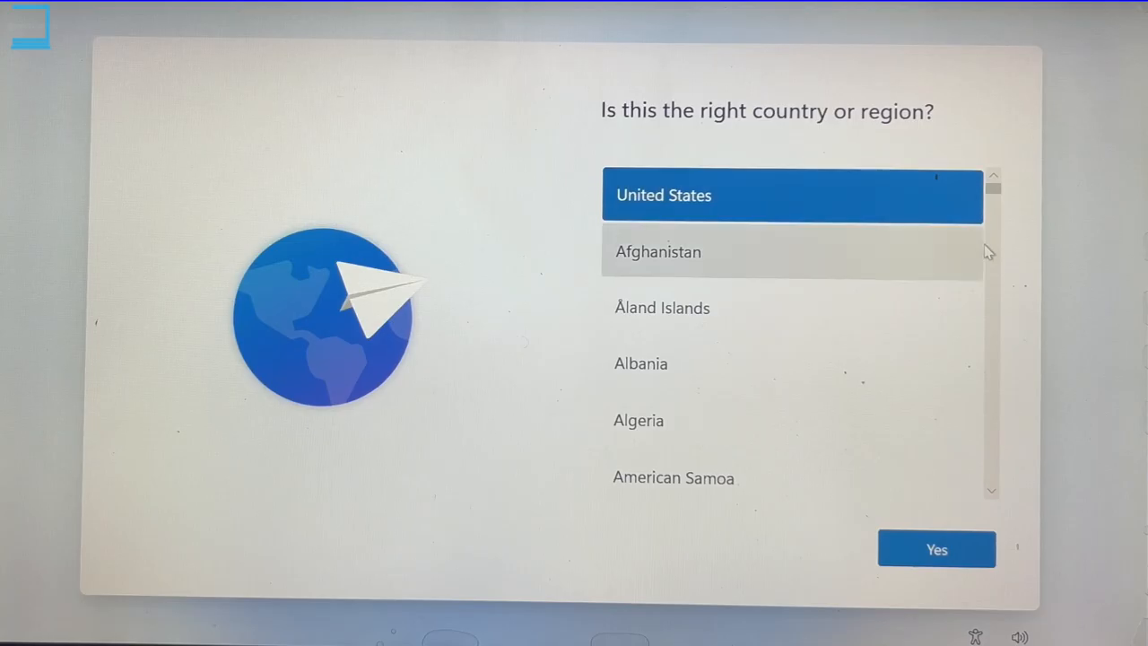
{"action": "mouse_move", "coordinate": [949, 550]}
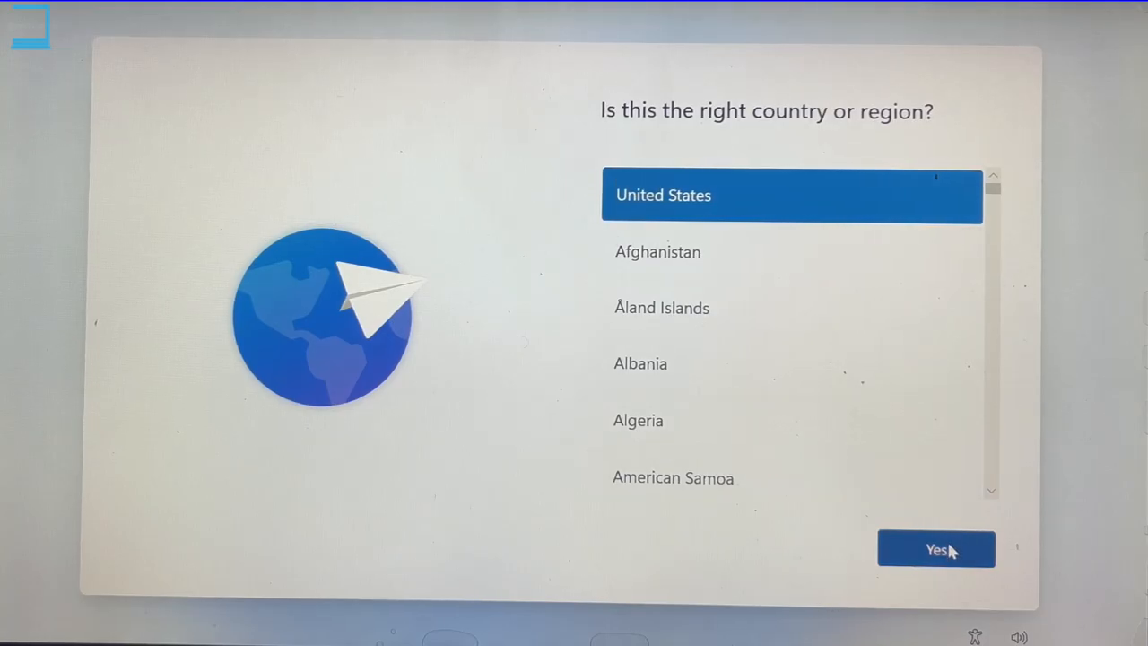
Step: Confirm United States as the region and US as the keyboard layout
{"action": "left_click", "coordinate": [935, 548]}
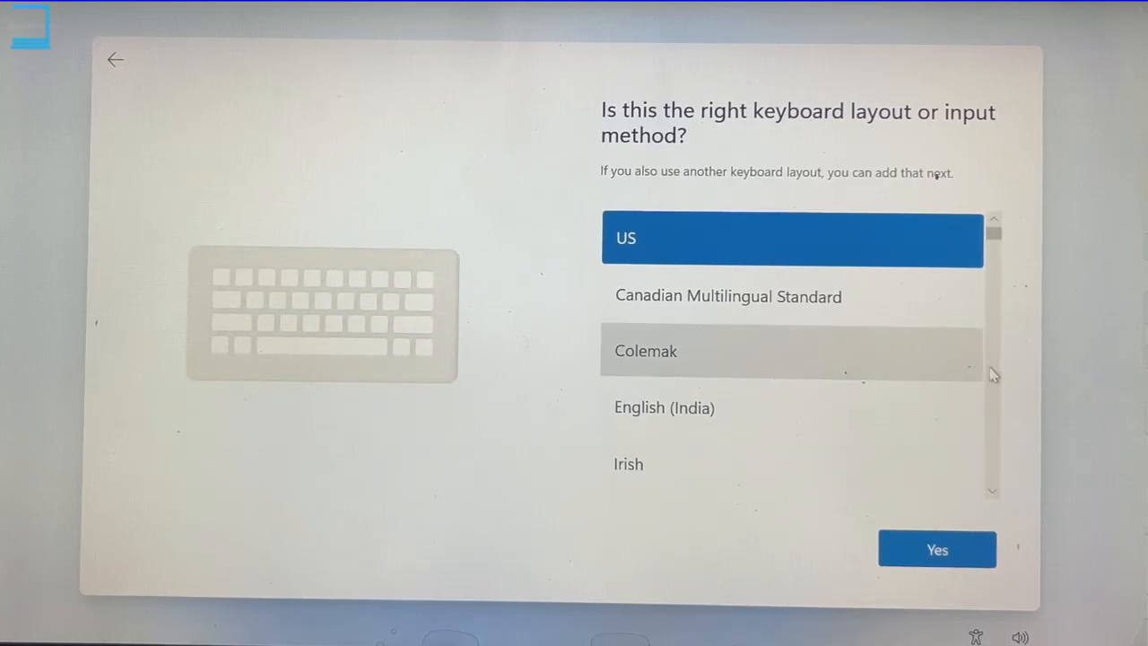
{"action": "scroll", "scroll_direction": "down", "scroll_amount": 3}
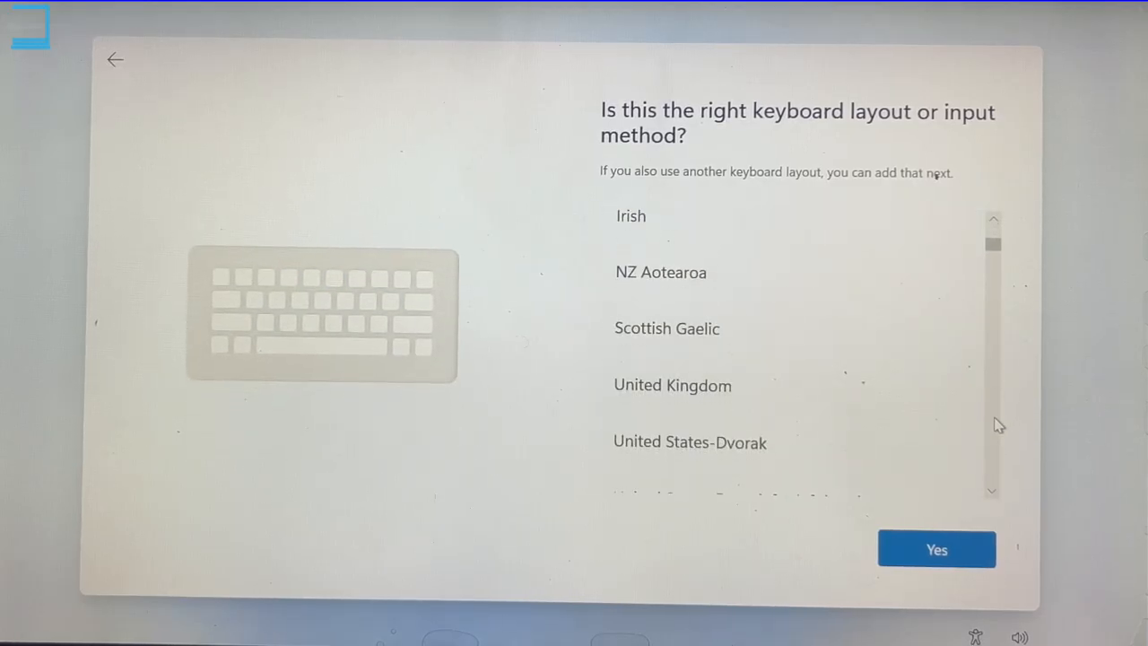
{"action": "scroll", "scroll_direction": "down", "scroll_amount": 3}
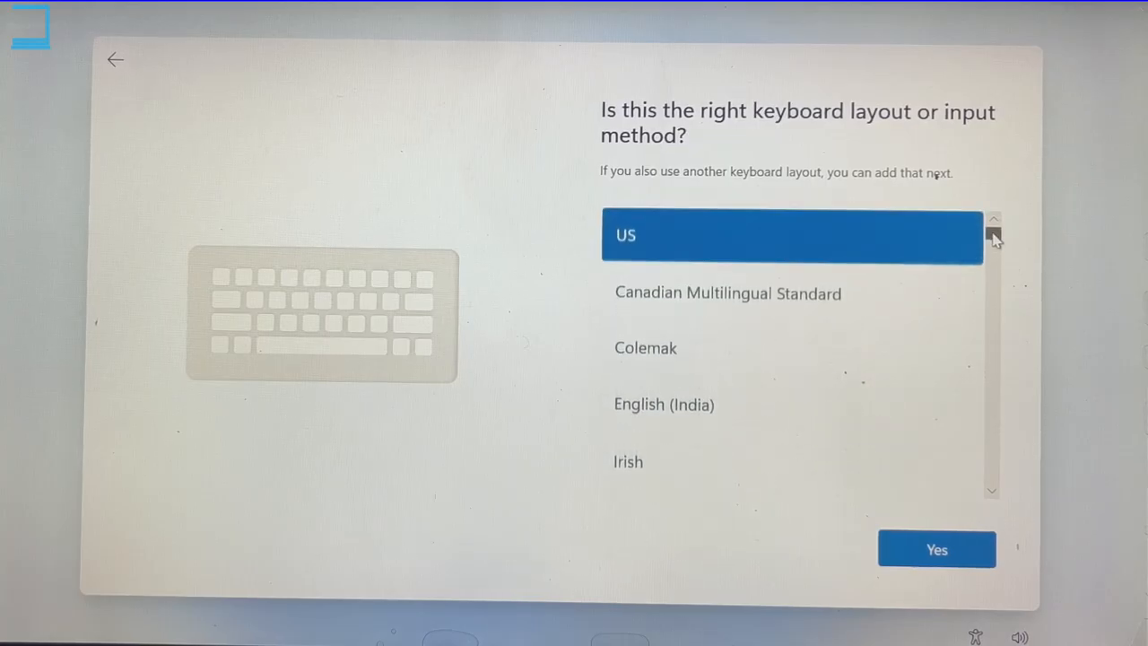
{"action": "left_click", "coordinate": [936, 549]}
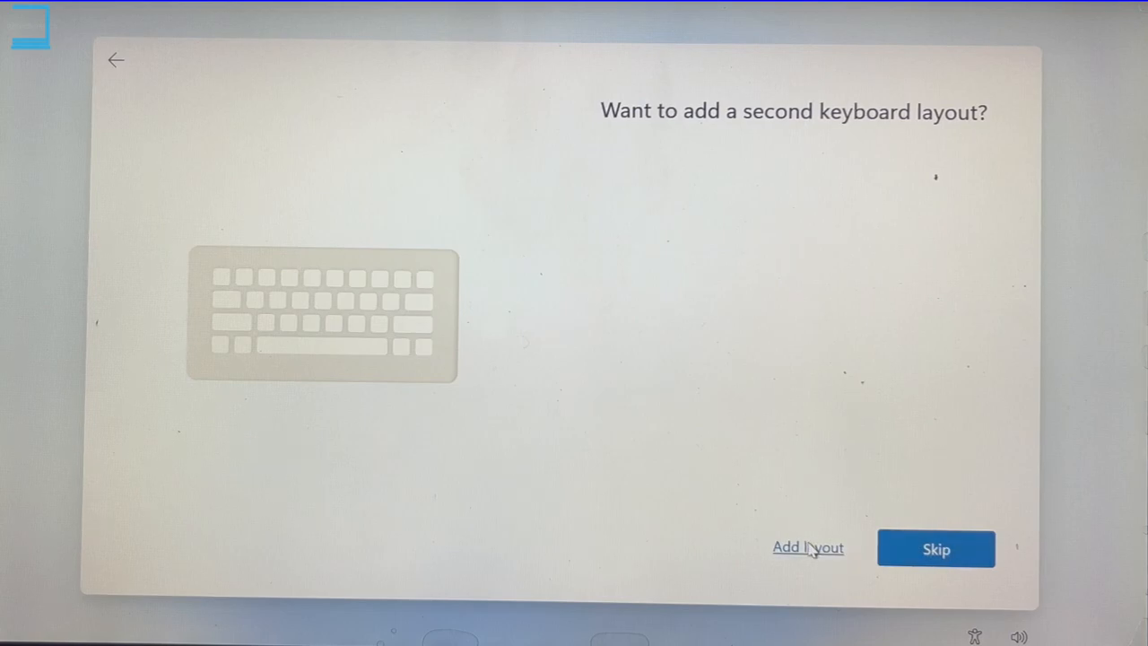
Step: Add a second keyboard layout, choosing English (United States) from the language list
{"action": "left_click", "coordinate": [807, 547]}
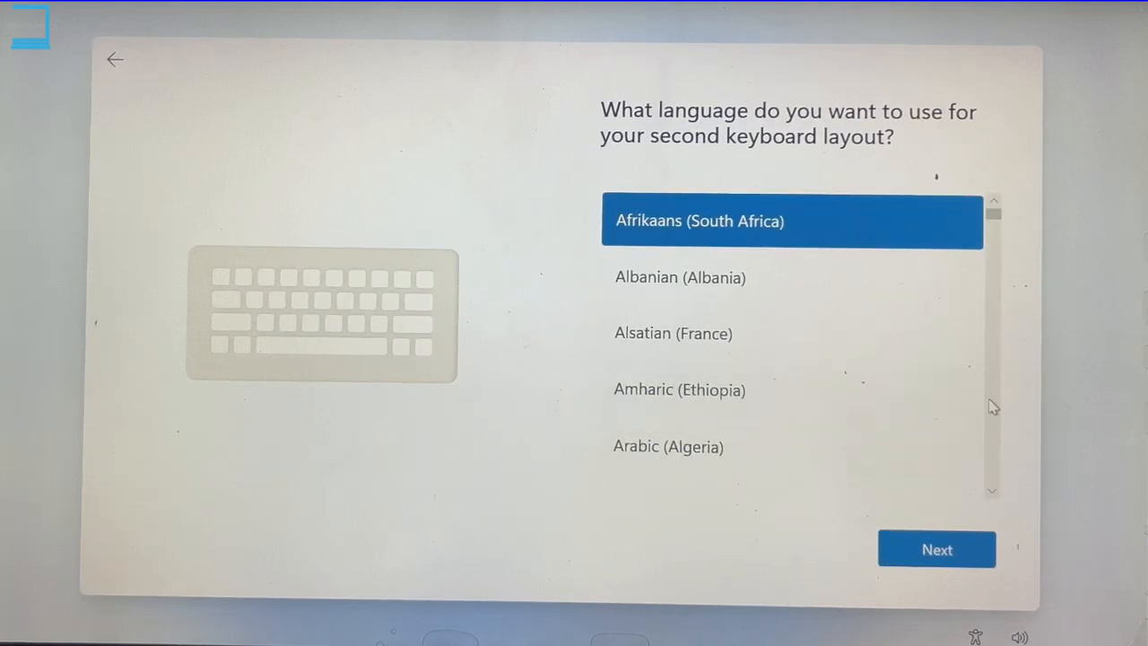
{"action": "scroll", "scroll_direction": "down", "scroll_amount": 3}
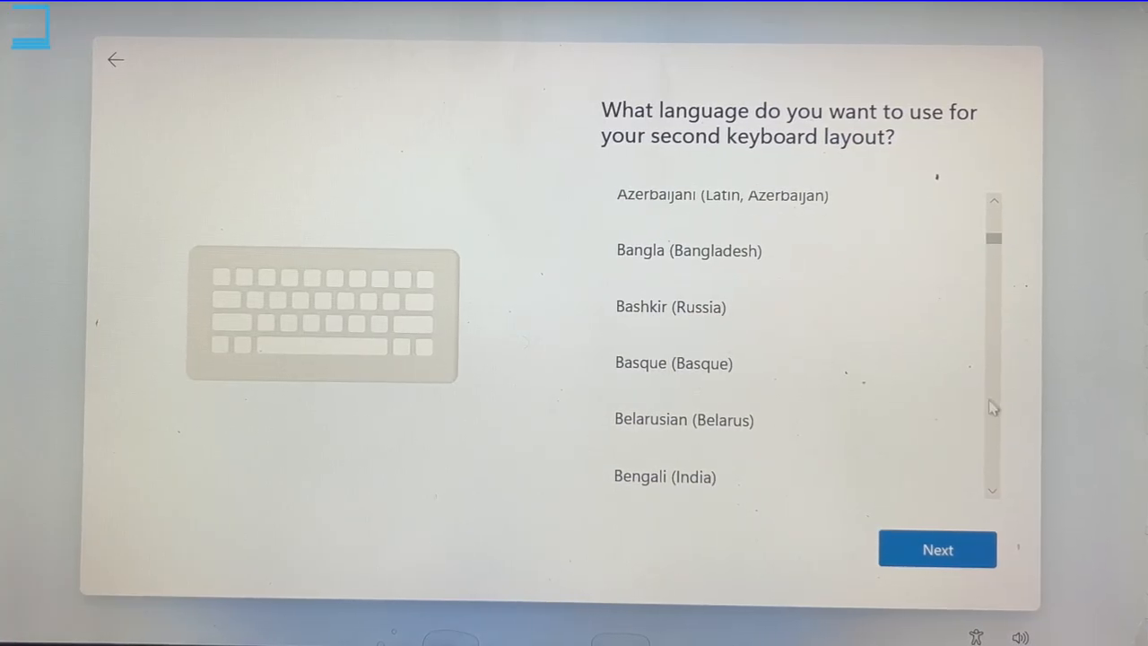
{"action": "scroll", "scroll_direction": "down", "scroll_amount": 3}
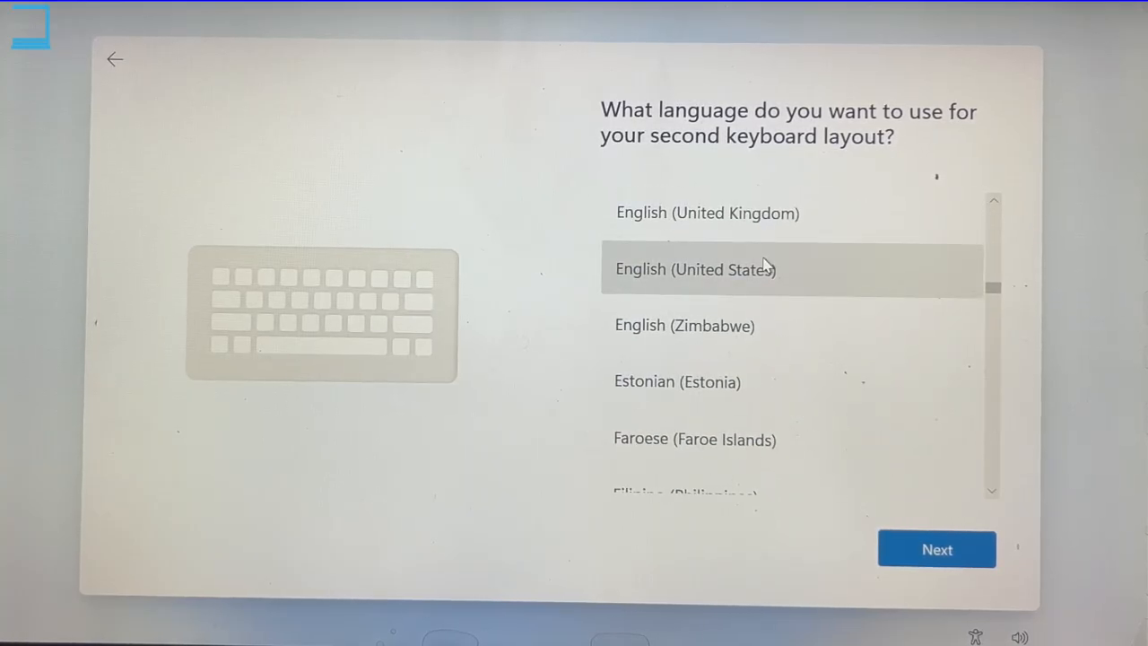
{"action": "left_click", "coordinate": [708, 212]}
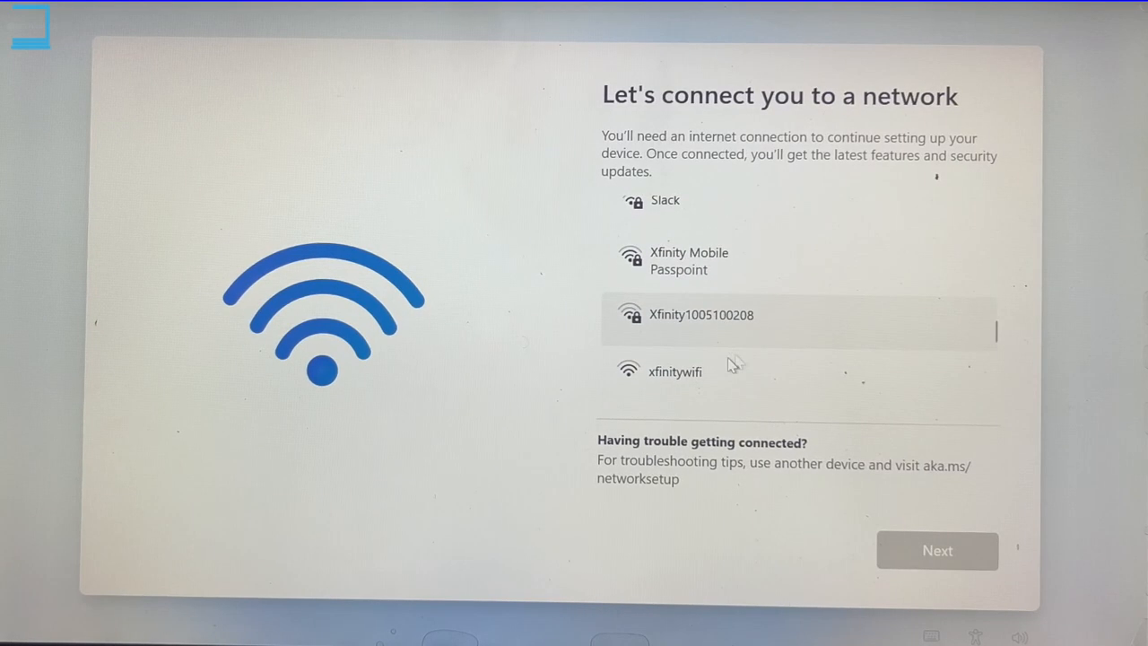
Step: Join the open xfinitywifi network and continue to the device-naming screen
{"action": "left_click", "coordinate": [675, 371]}
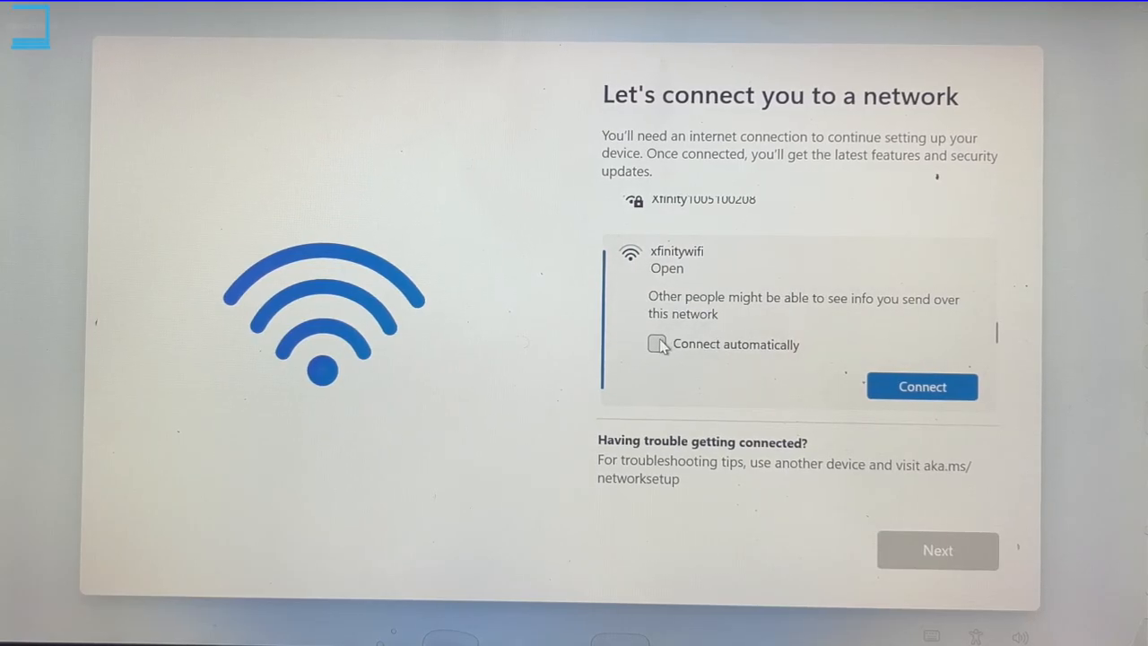
{"action": "left_click", "coordinate": [922, 387]}
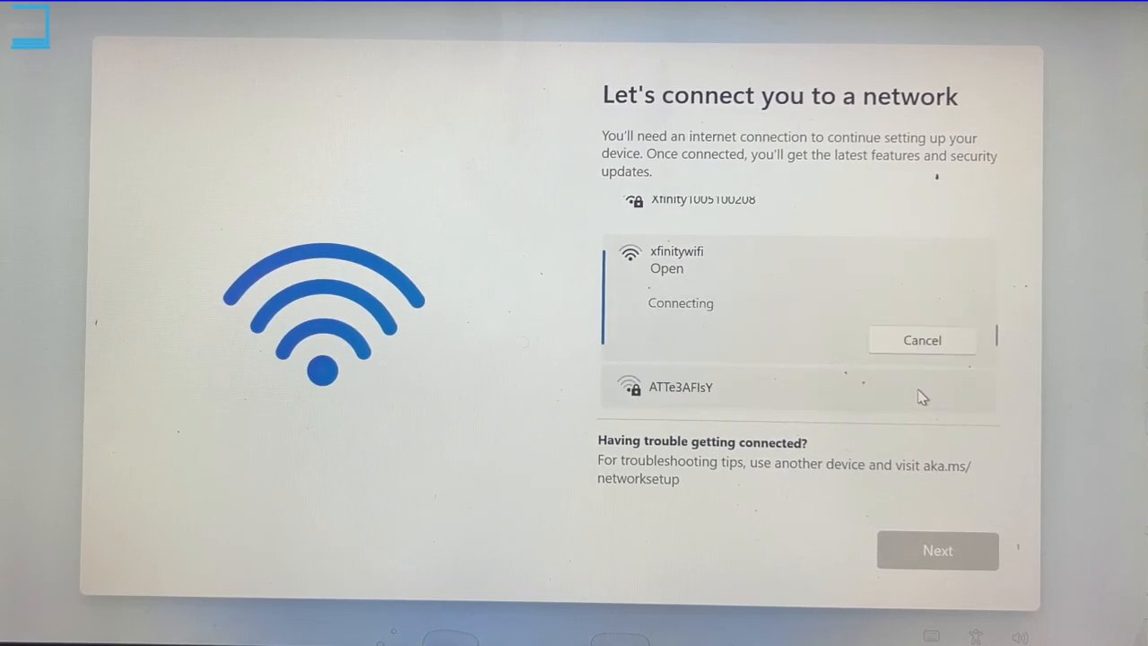
{"action": "mouse_move", "coordinate": [933, 401]}
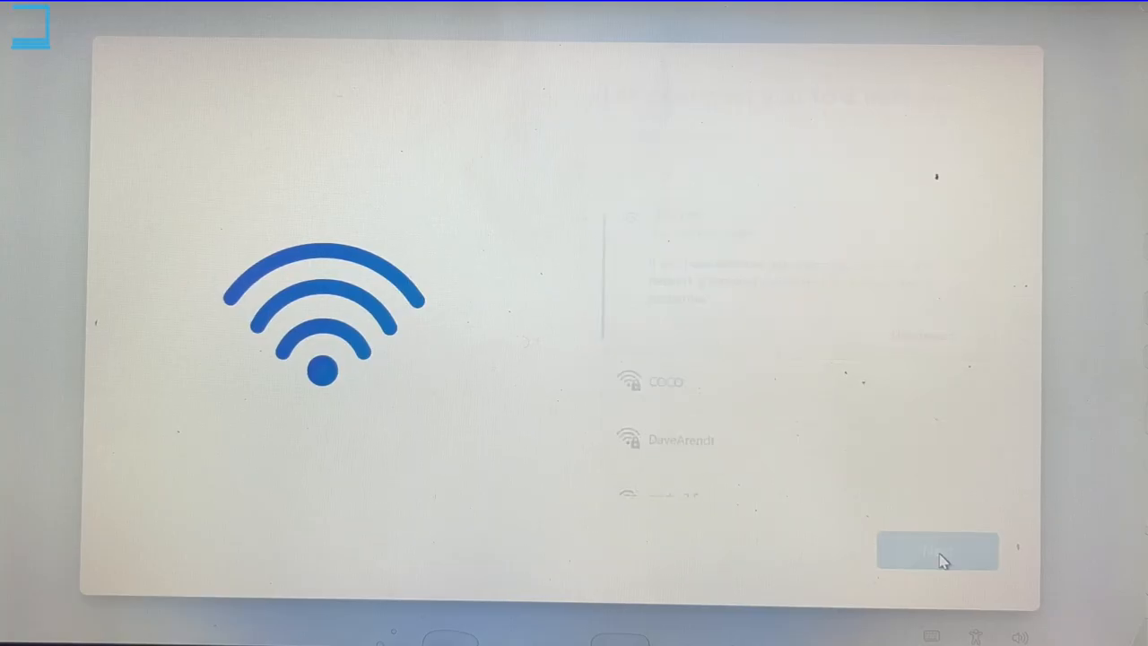
{"action": "left_click", "coordinate": [936, 550]}
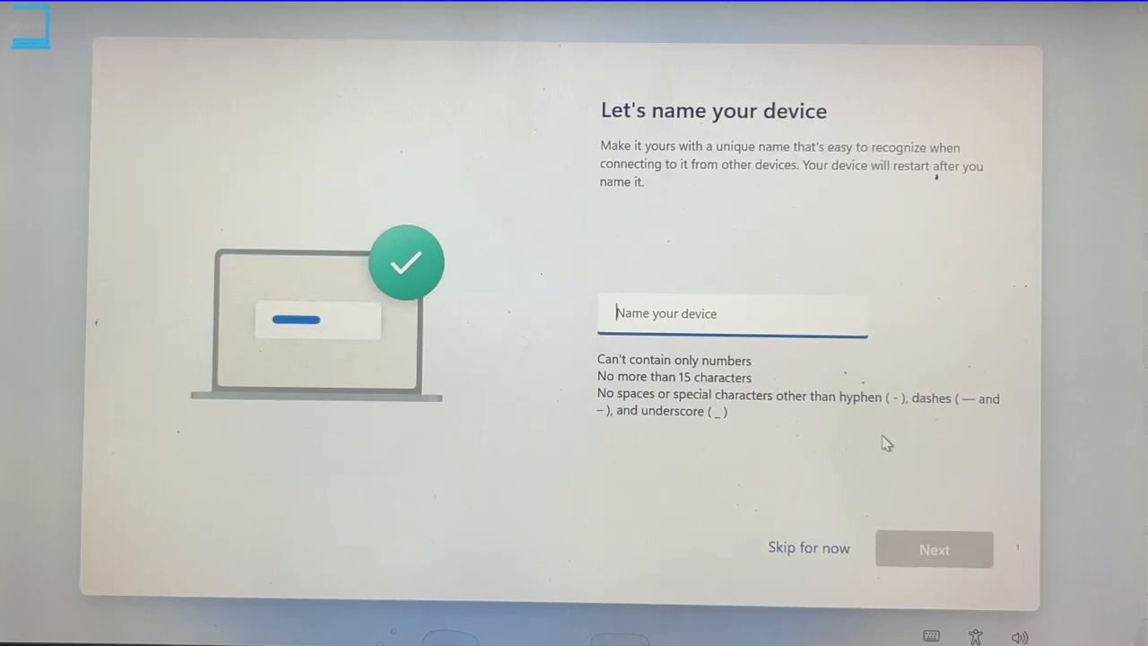
Step: Name the PC 'Techlistics' and continue past the device-name screen
{"action": "type", "text": "Tech"}
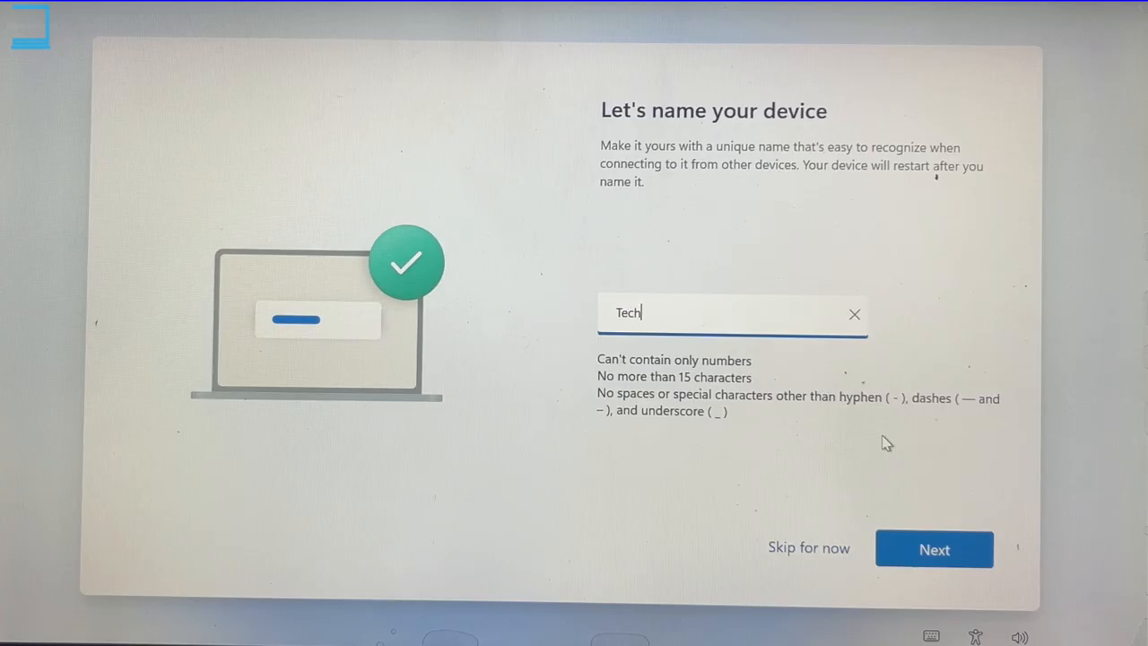
{"action": "type", "text": "listics"}
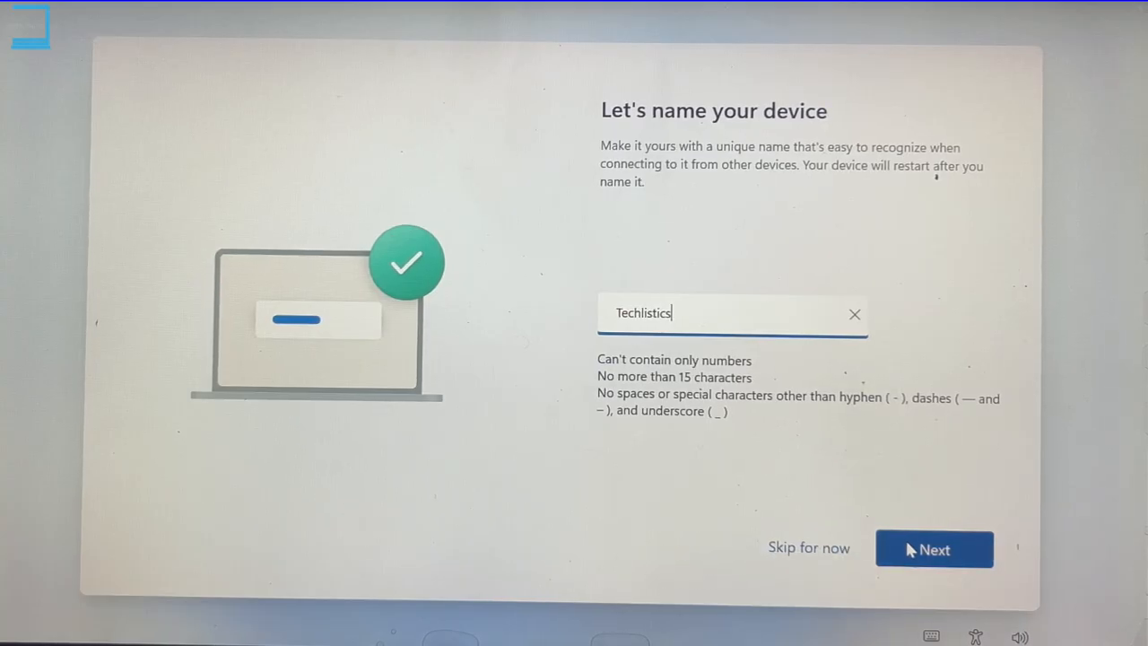
{"action": "left_click", "coordinate": [934, 549]}
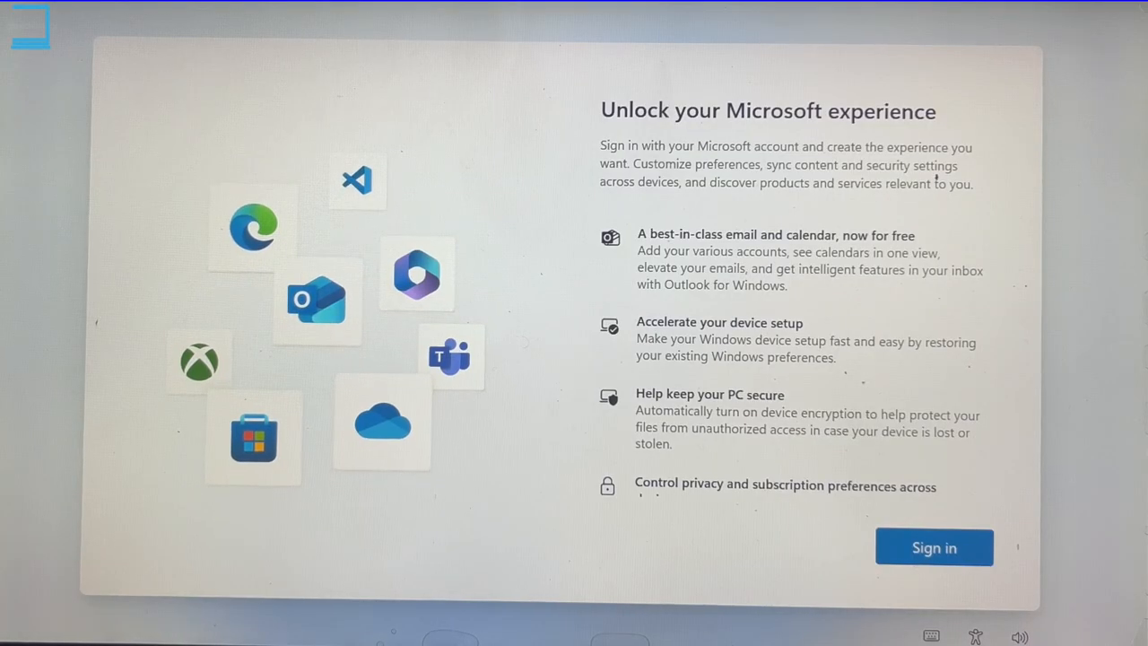
Step: Start Microsoft account sign-in and open the Sign-in options list
{"action": "scroll", "scroll_direction": "down", "scroll_amount": 3}
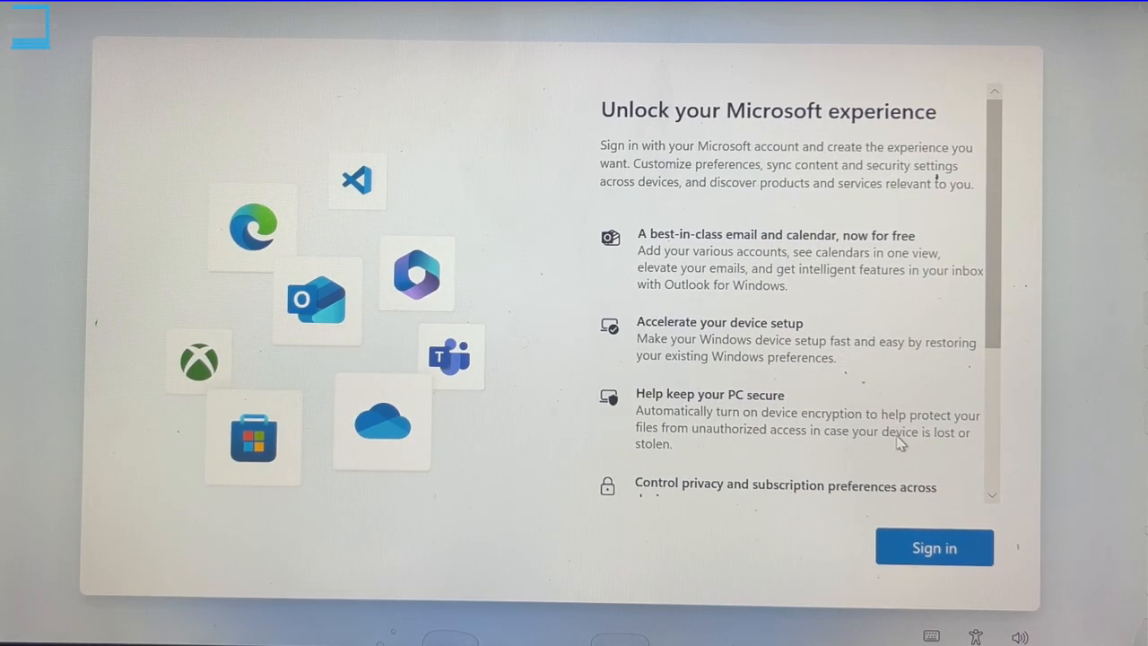
{"action": "left_click", "coordinate": [932, 547]}
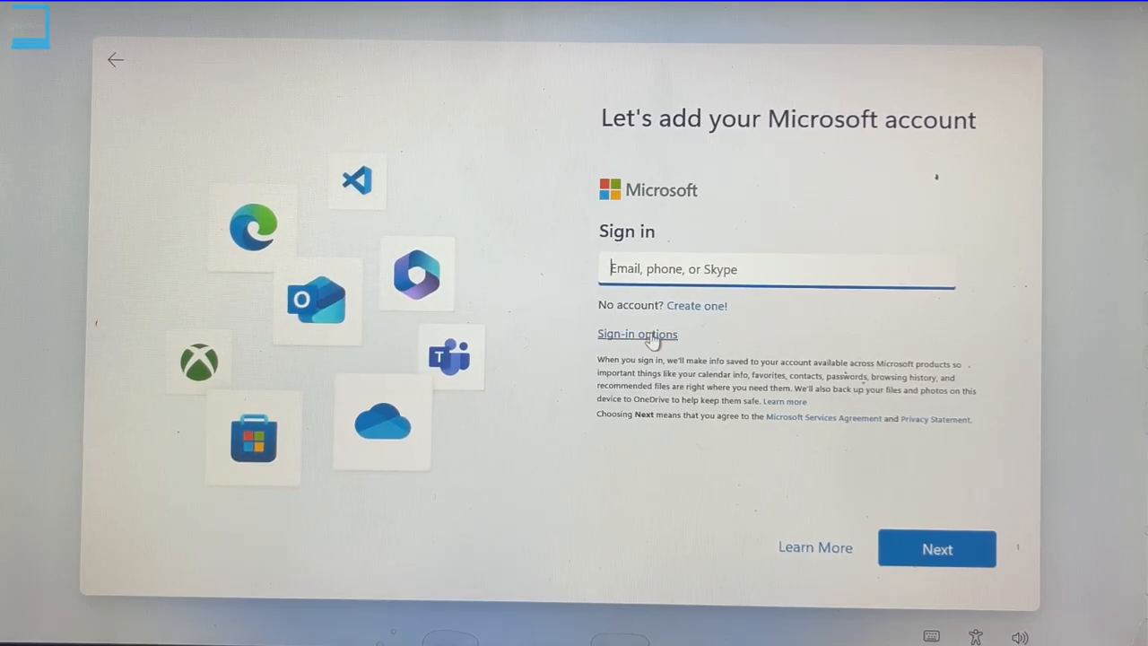
{"action": "left_click", "coordinate": [637, 333]}
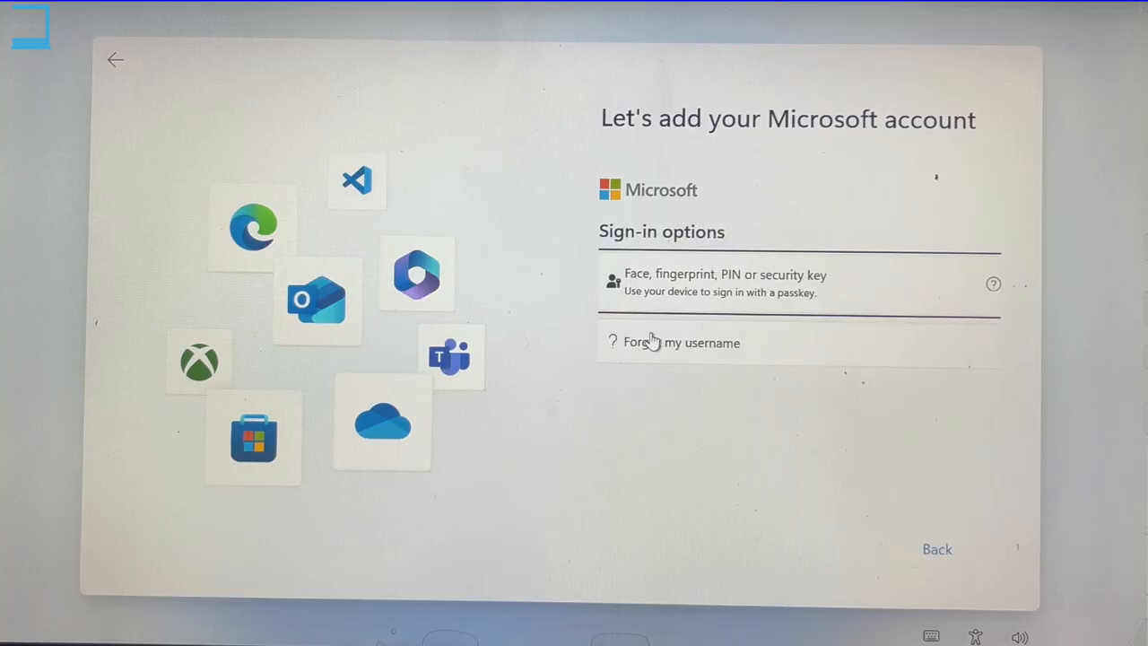